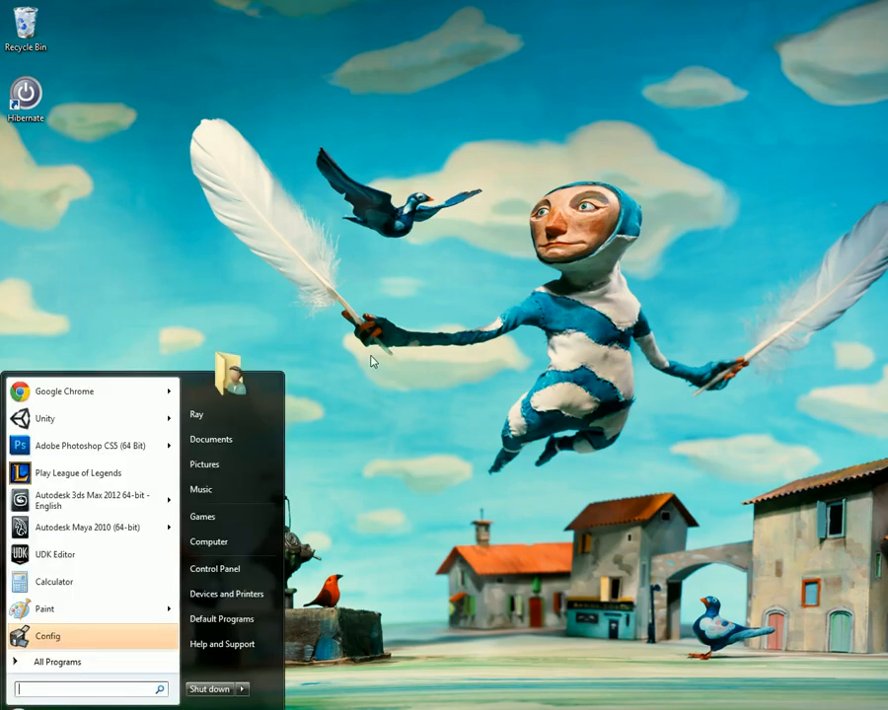
{"action": "mouse_move", "coordinate": [320, 572]}
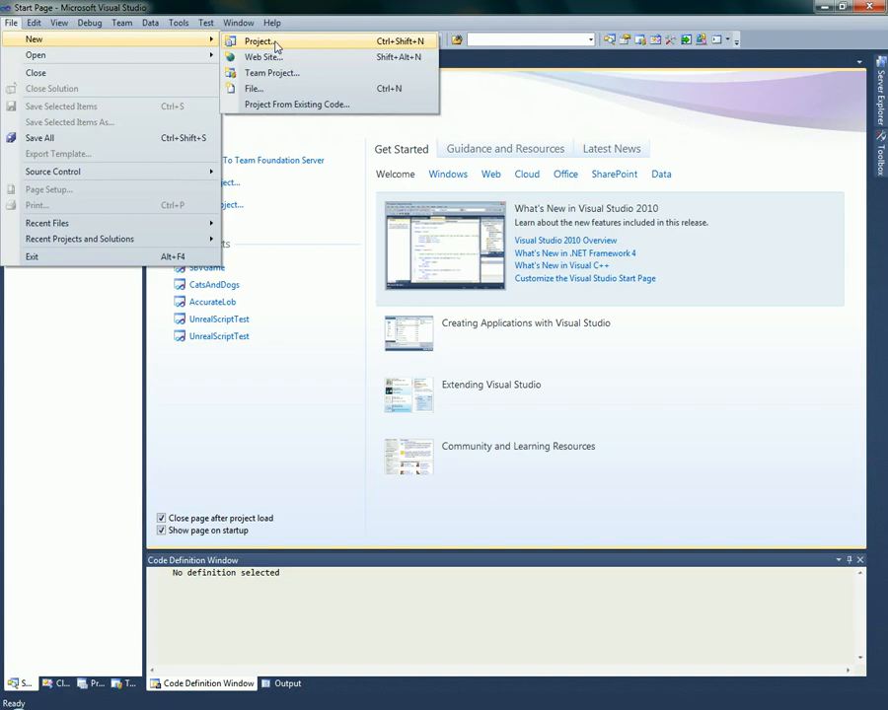
Start a new UnrealEngine 3 Licensee Project and name it SBVGame.
{"action": "left_click", "coordinate": [258, 42]}
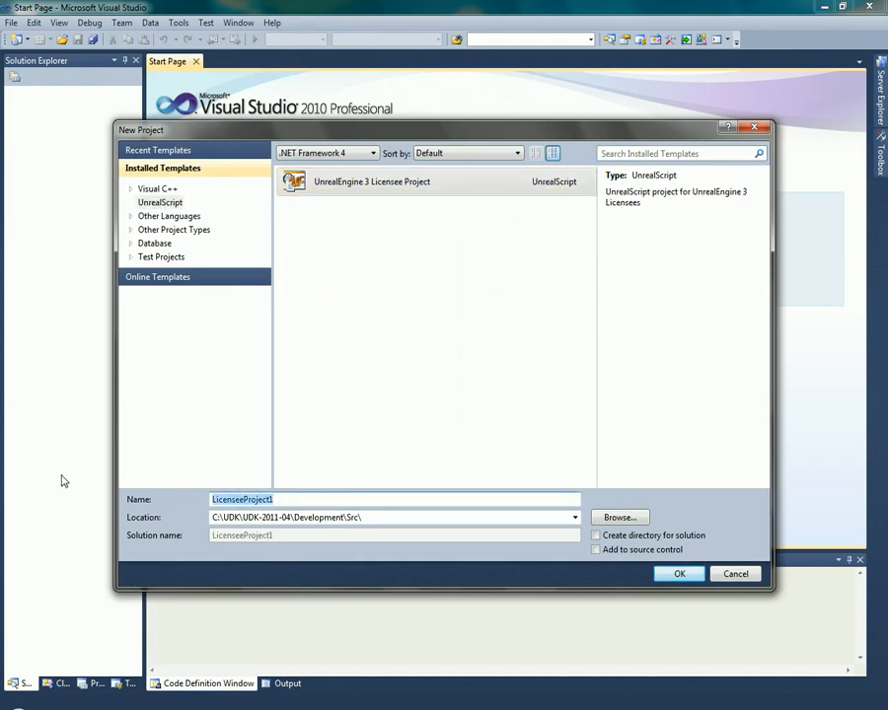
{"action": "type", "text": "SU"}
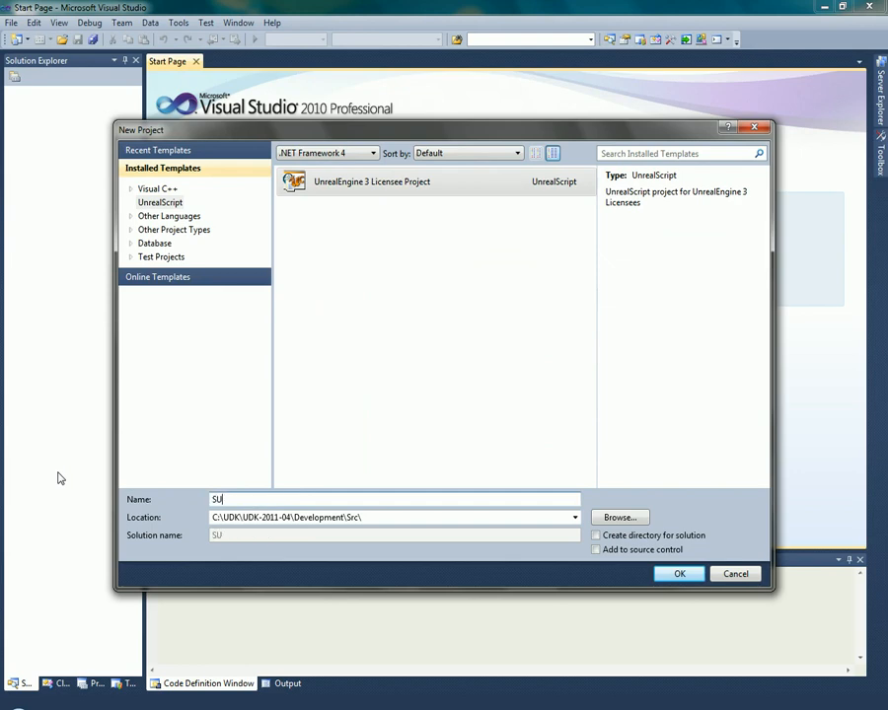
{"action": "type", "text": "BVGam"}
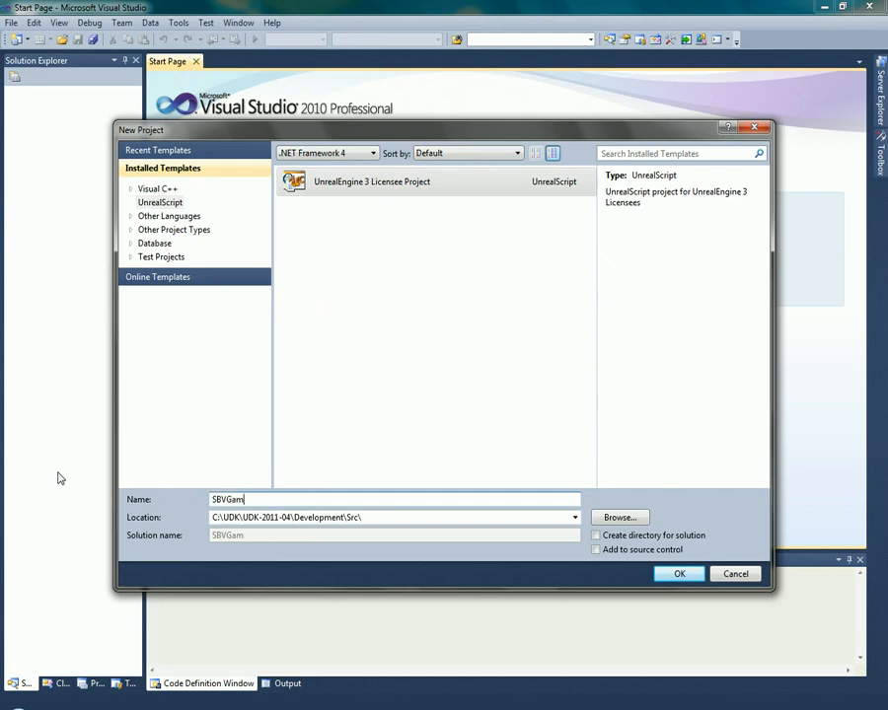
{"action": "type", "text": "e"}
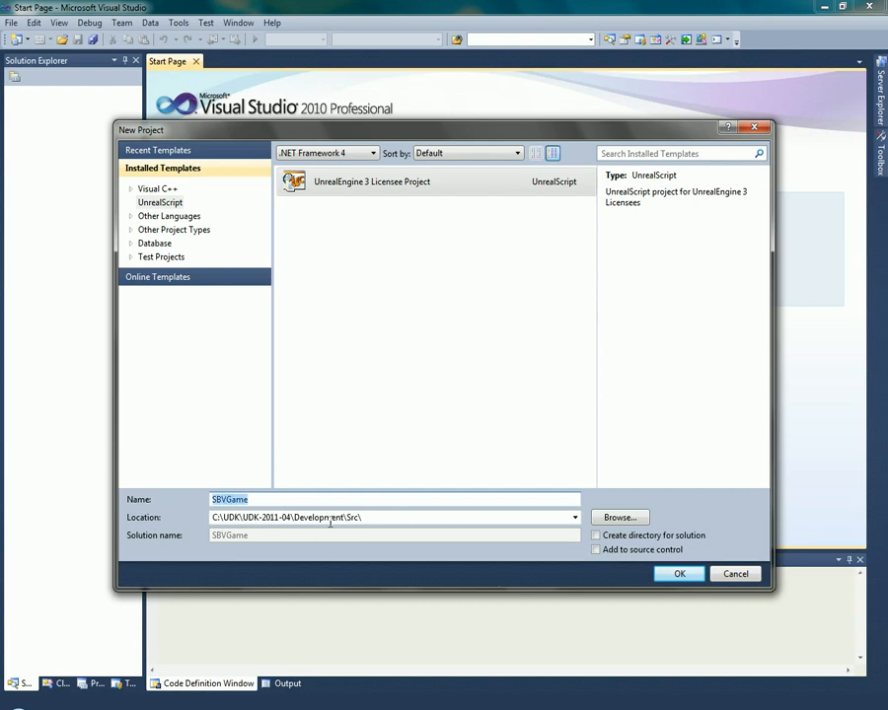
{"action": "left_click", "coordinate": [620, 517]}
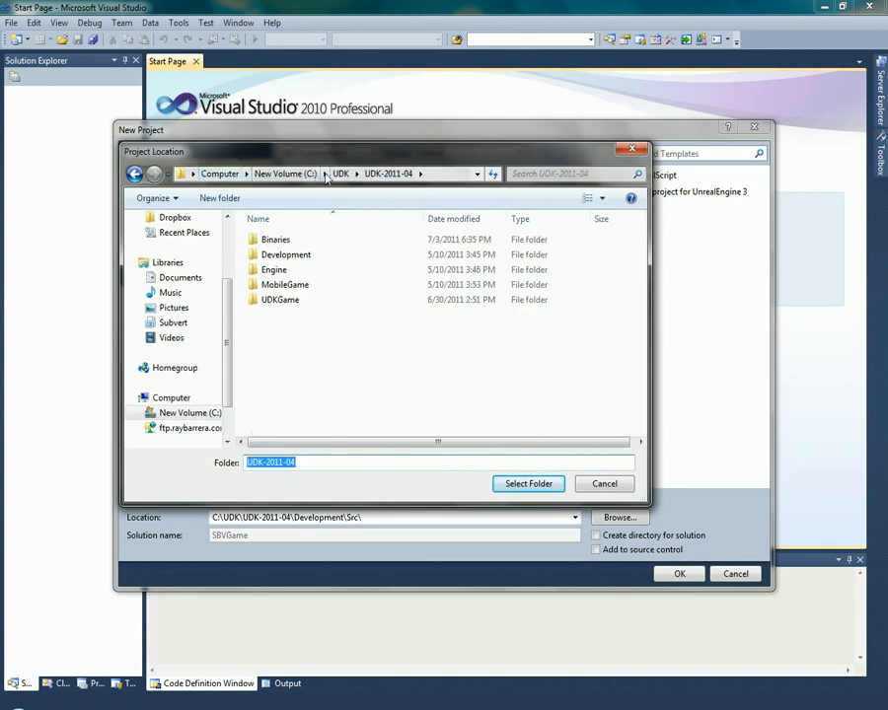
{"action": "left_click", "coordinate": [339, 174]}
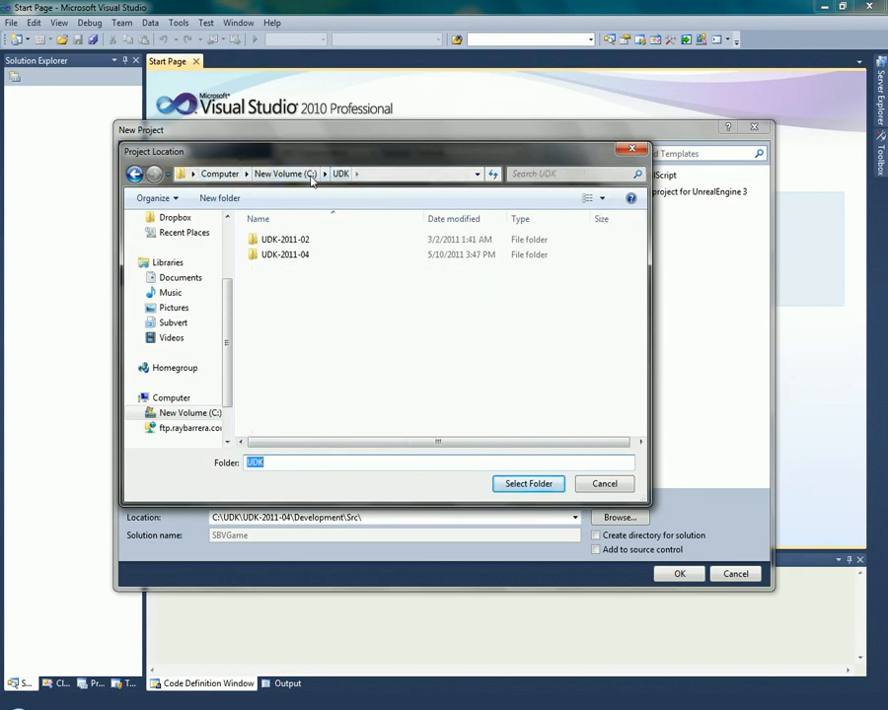
{"action": "mouse_move", "coordinate": [333, 195]}
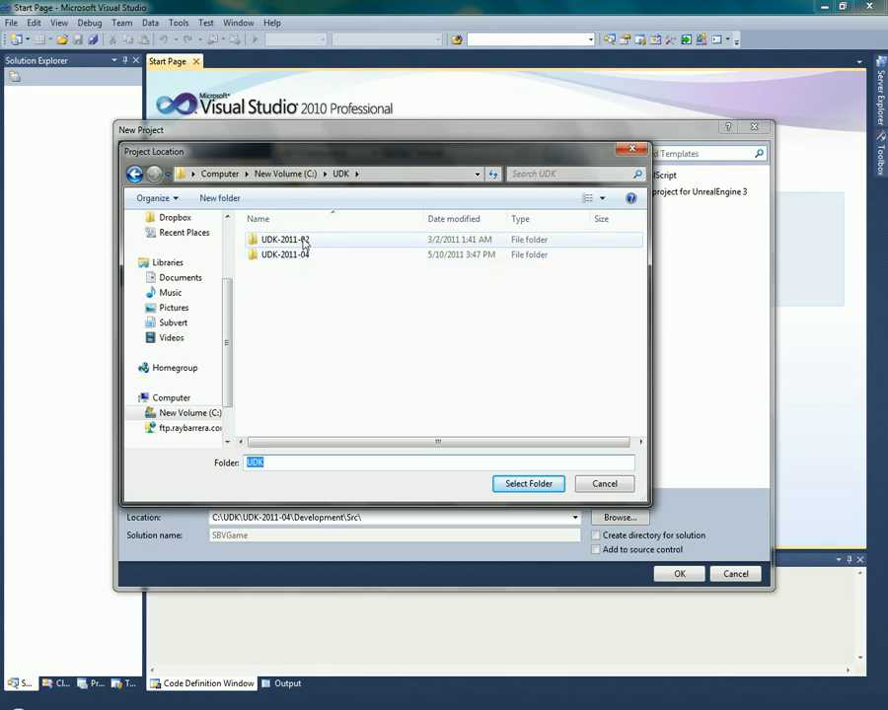
{"action": "double_click", "coordinate": [286, 253]}
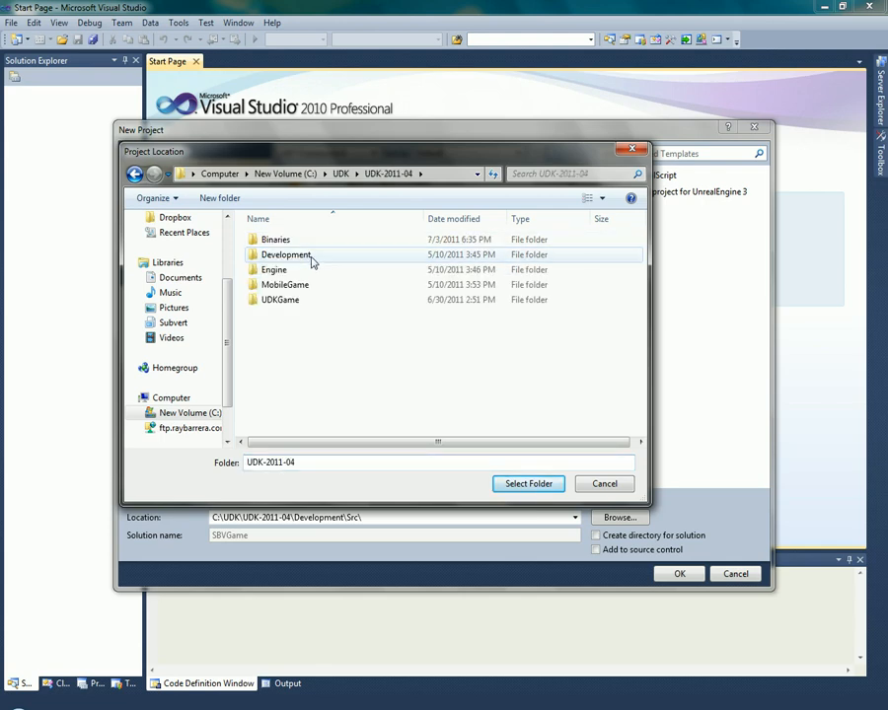
{"action": "double_click", "coordinate": [284, 255]}
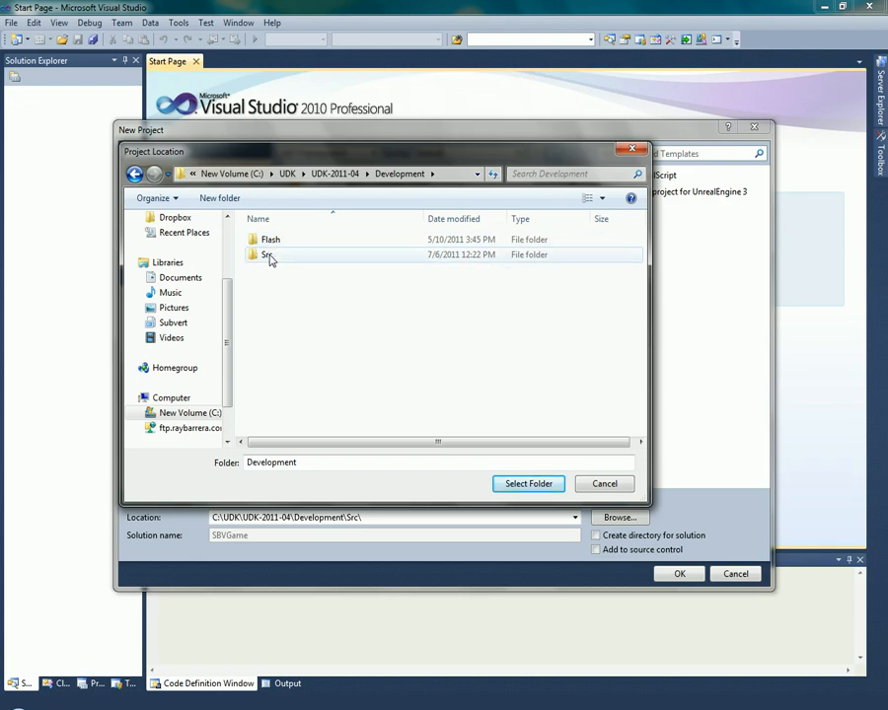
{"action": "double_click", "coordinate": [269, 255]}
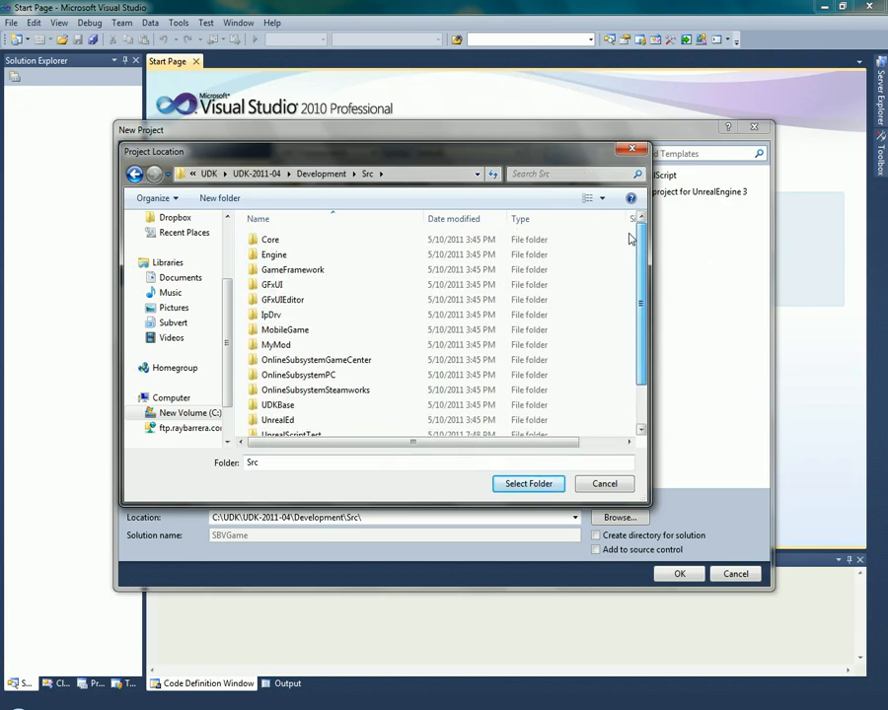
{"action": "scroll", "scroll_direction": "down", "scroll_amount": 3}
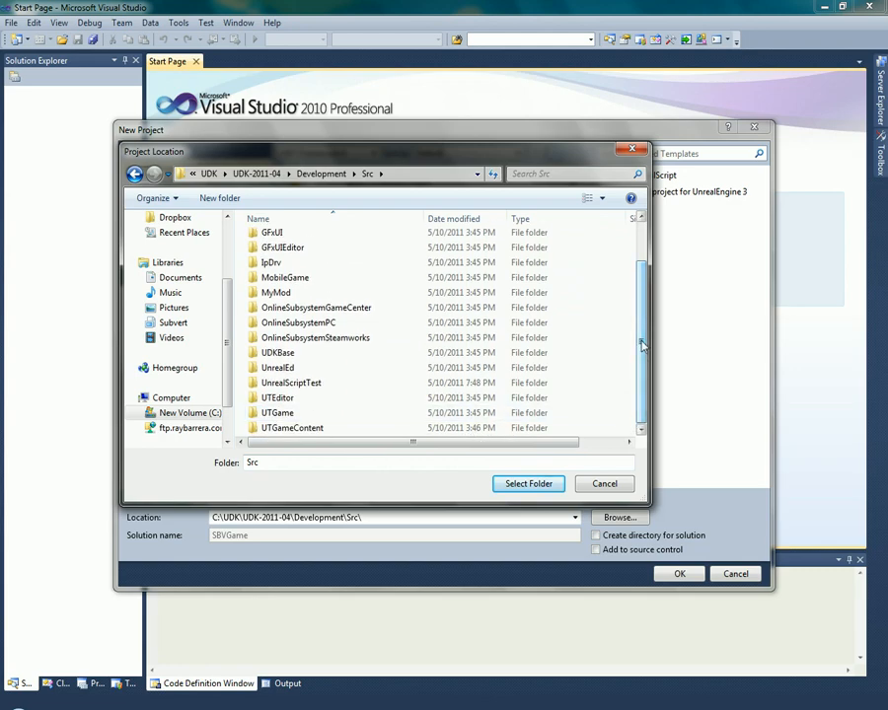
{"action": "left_click", "coordinate": [529, 483]}
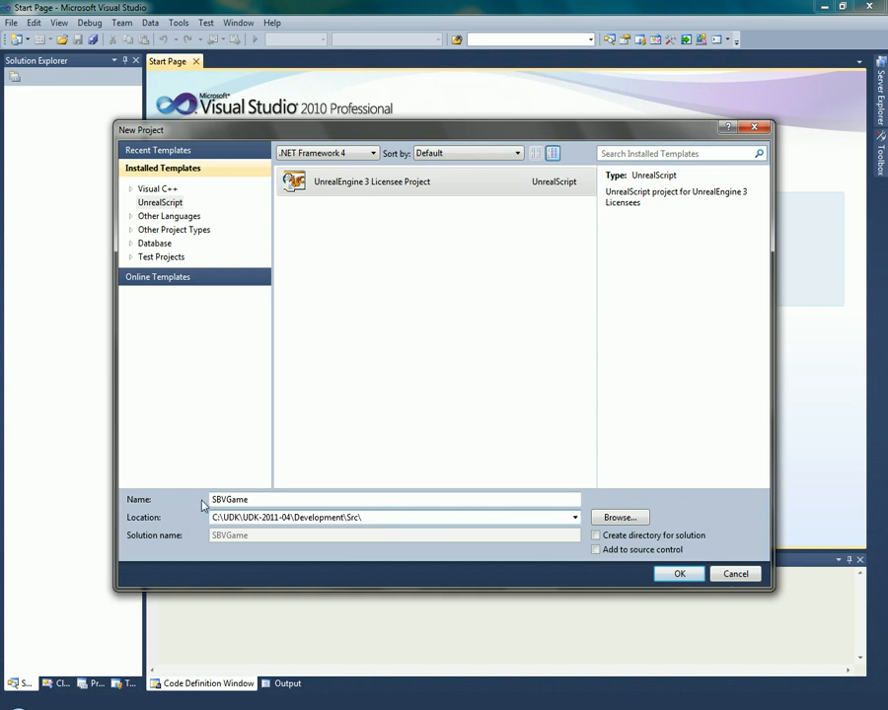
Confirm the New Project dialog so SBVGame is created in the Src folder.
{"action": "left_click", "coordinate": [375, 517]}
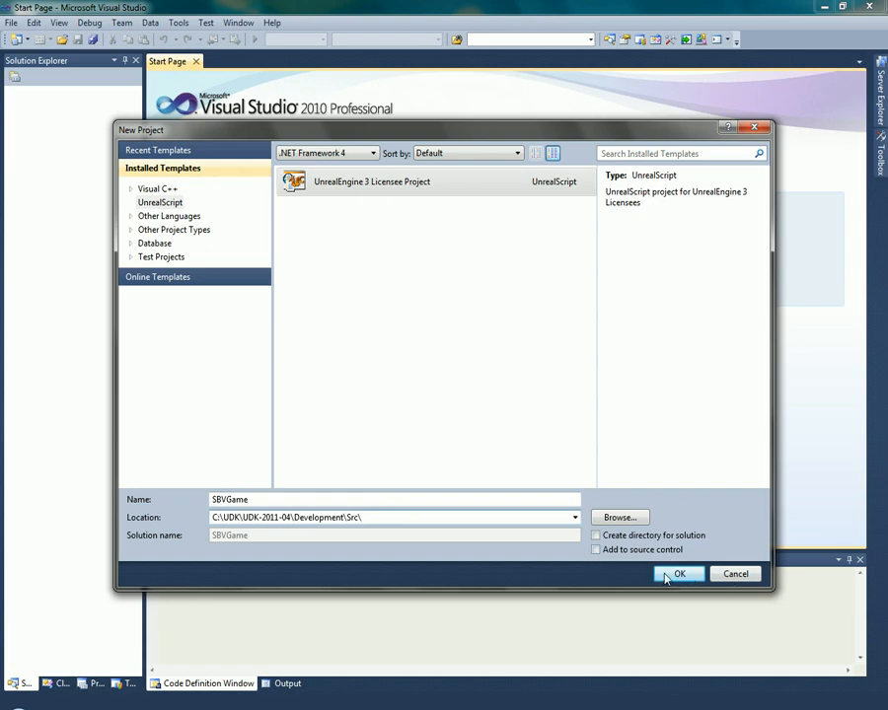
{"action": "left_click", "coordinate": [679, 575]}
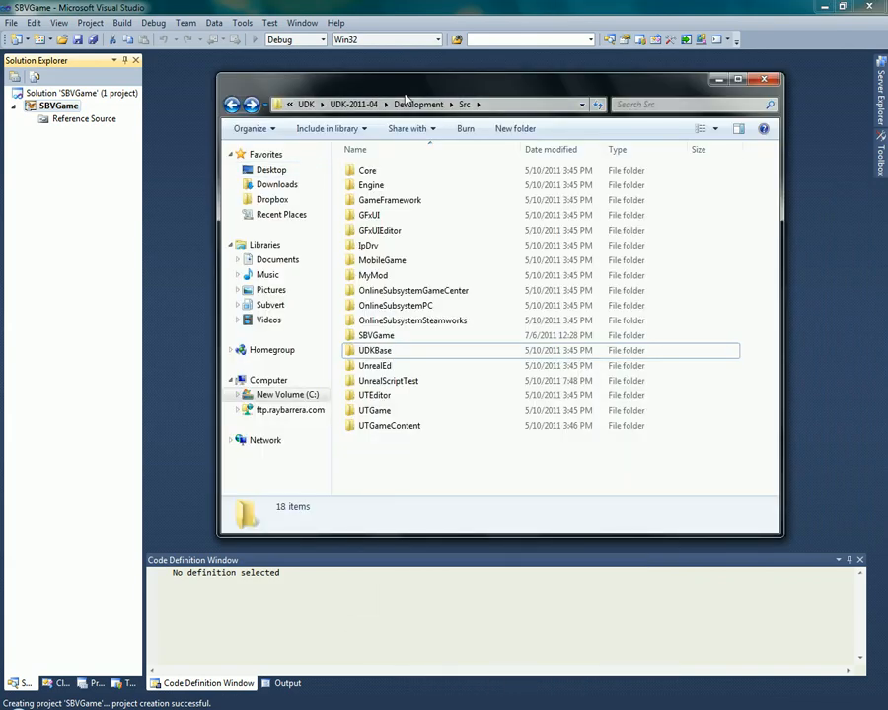
View the SBVGame folder's files in Explorer, then close the Explorer window.
{"action": "double_click", "coordinate": [375, 336]}
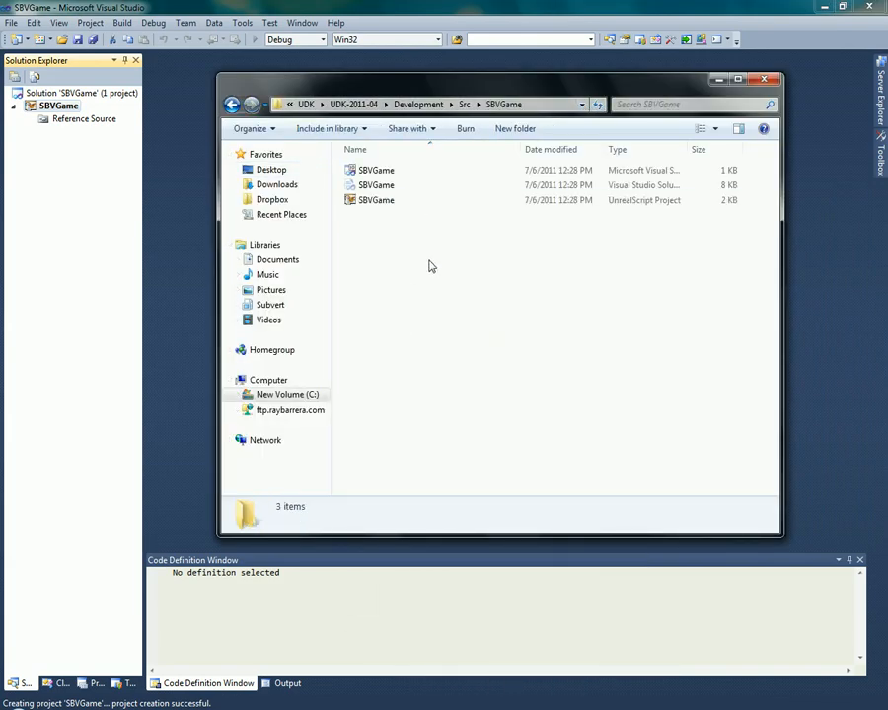
{"action": "key", "text": "ctrl+a"}
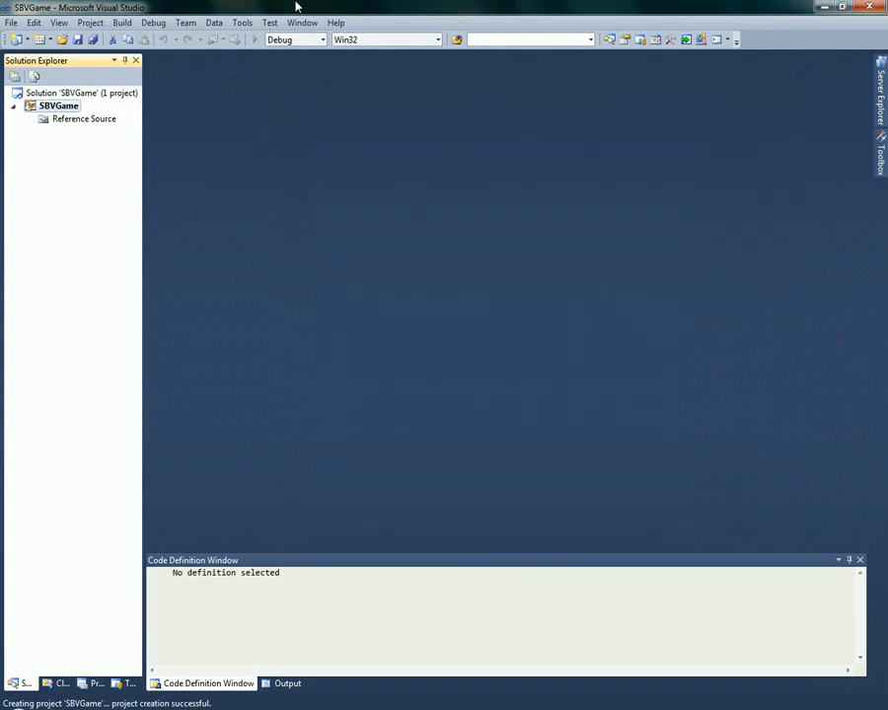
Show the SBVGame project's General properties, dismissing the Solution Explorer context menu twice.
{"action": "left_click", "coordinate": [59, 107]}
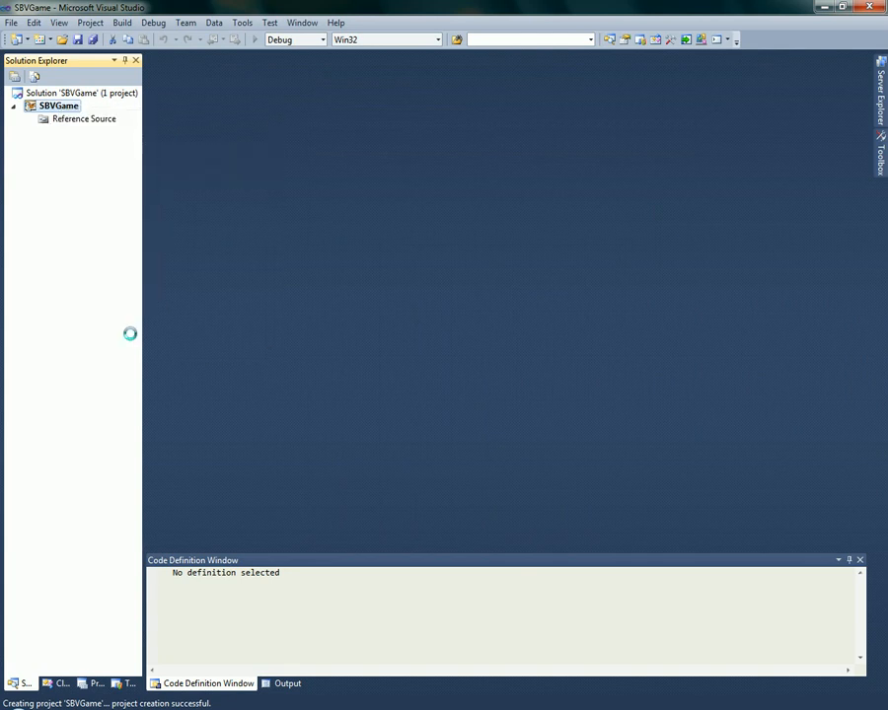
{"action": "right_click", "coordinate": [59, 107]}
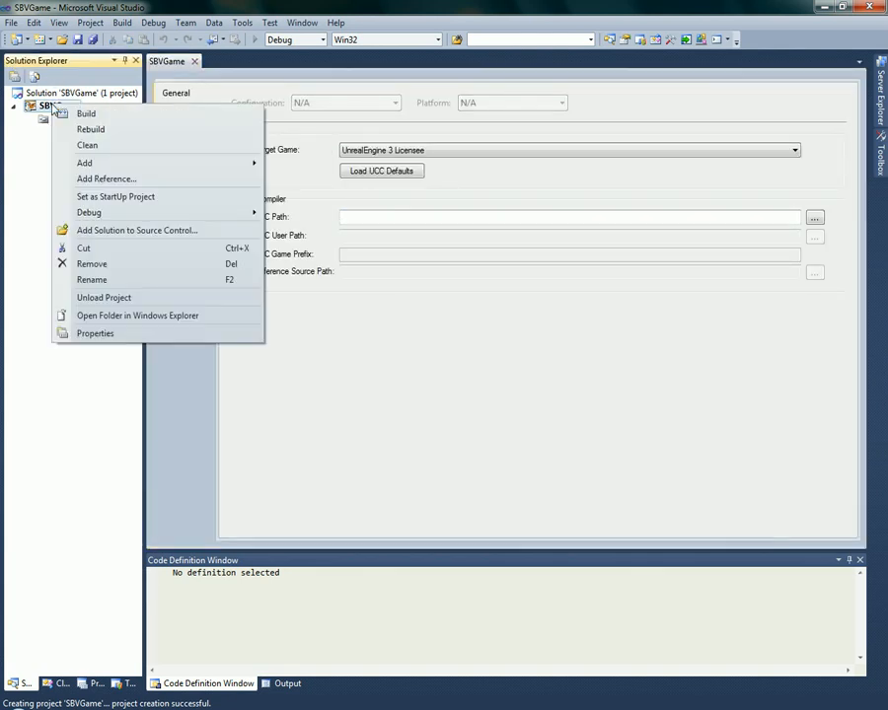
{"action": "left_click", "coordinate": [94, 333]}
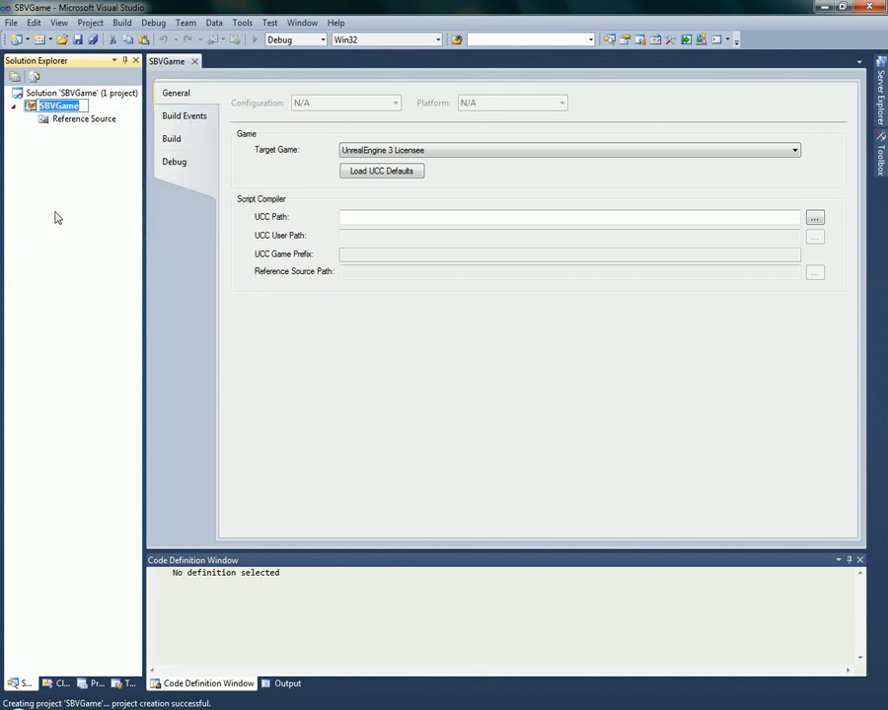
{"action": "right_click", "coordinate": [59, 106]}
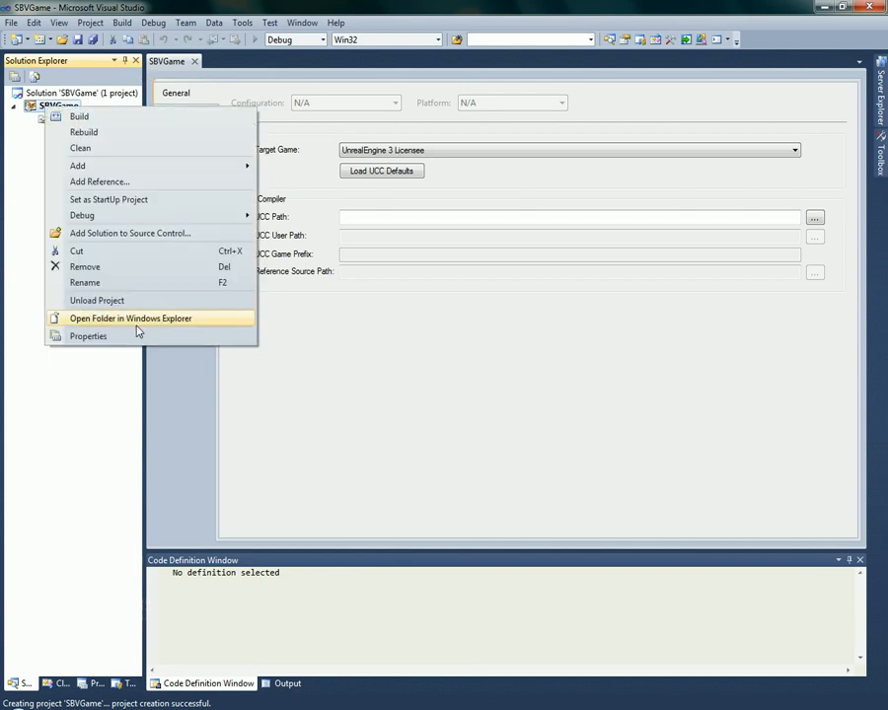
{"action": "left_click", "coordinate": [87, 335]}
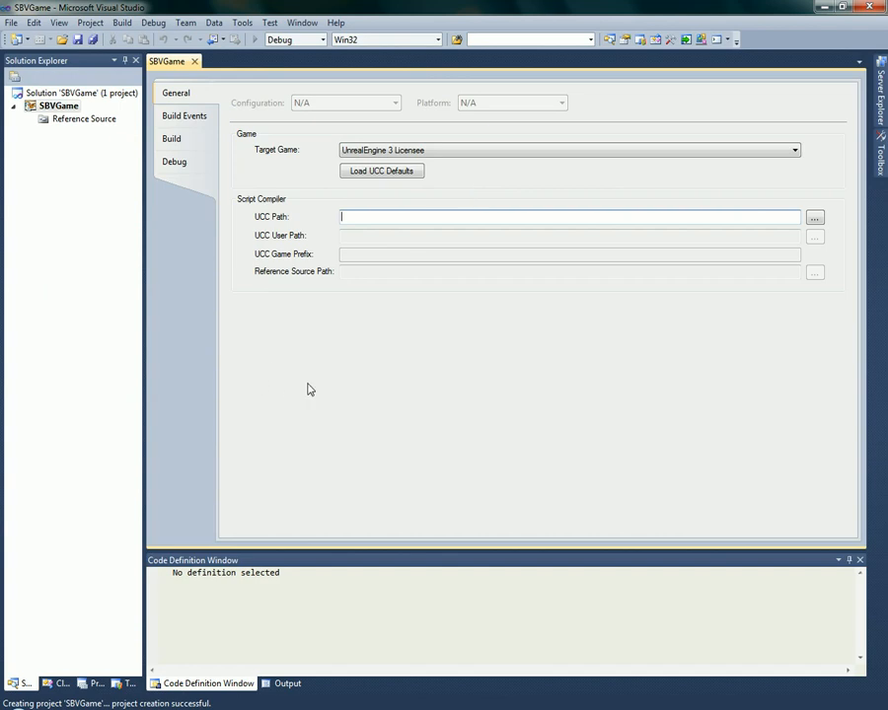
Set the project's target game to UnrealEngine 3 Mod.
{"action": "left_click", "coordinate": [793, 149]}
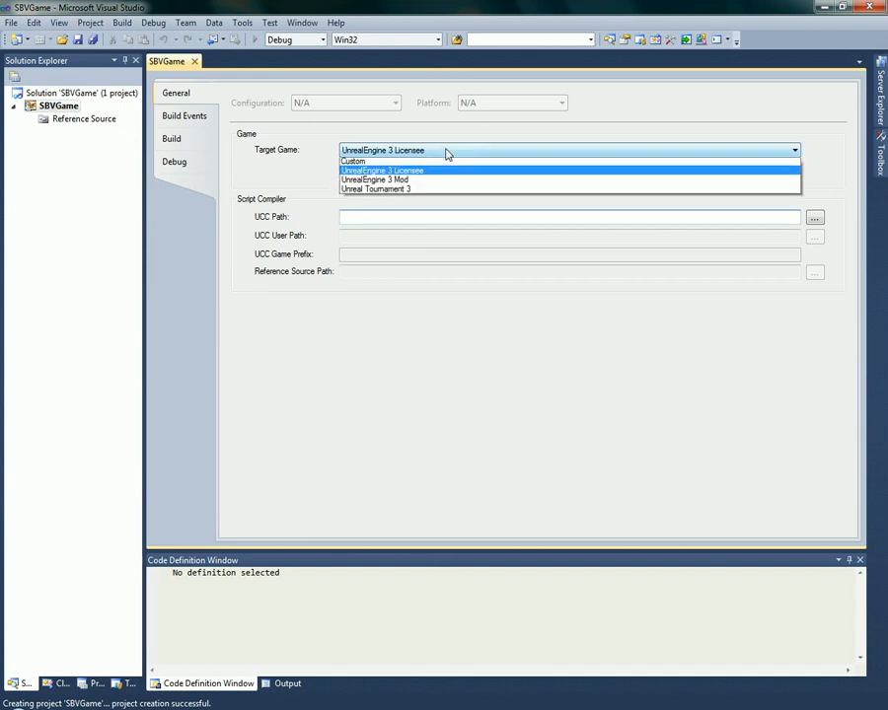
{"action": "mouse_move", "coordinate": [375, 190]}
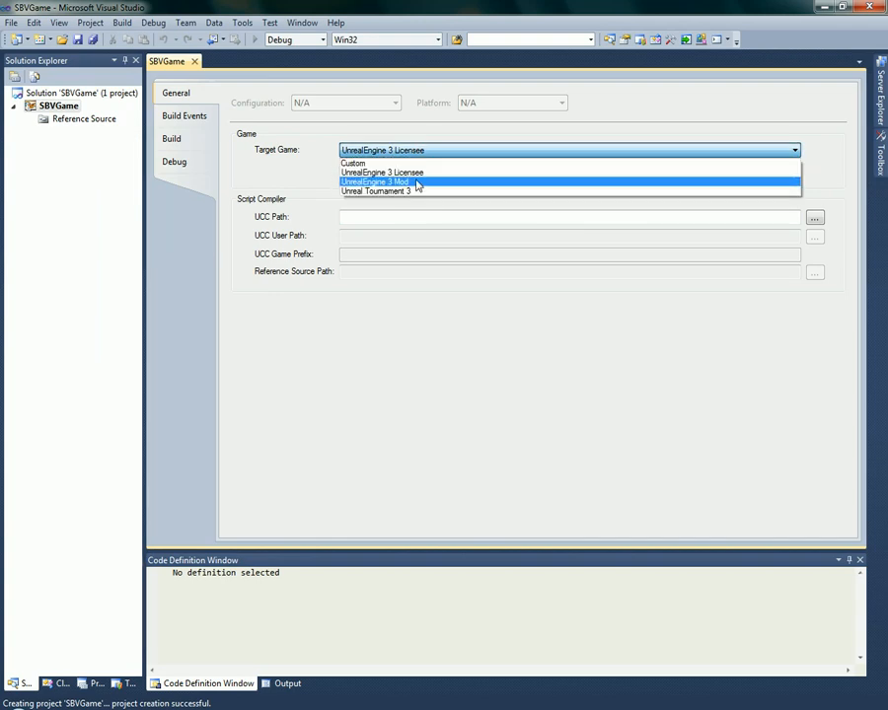
{"action": "mouse_move", "coordinate": [422, 173]}
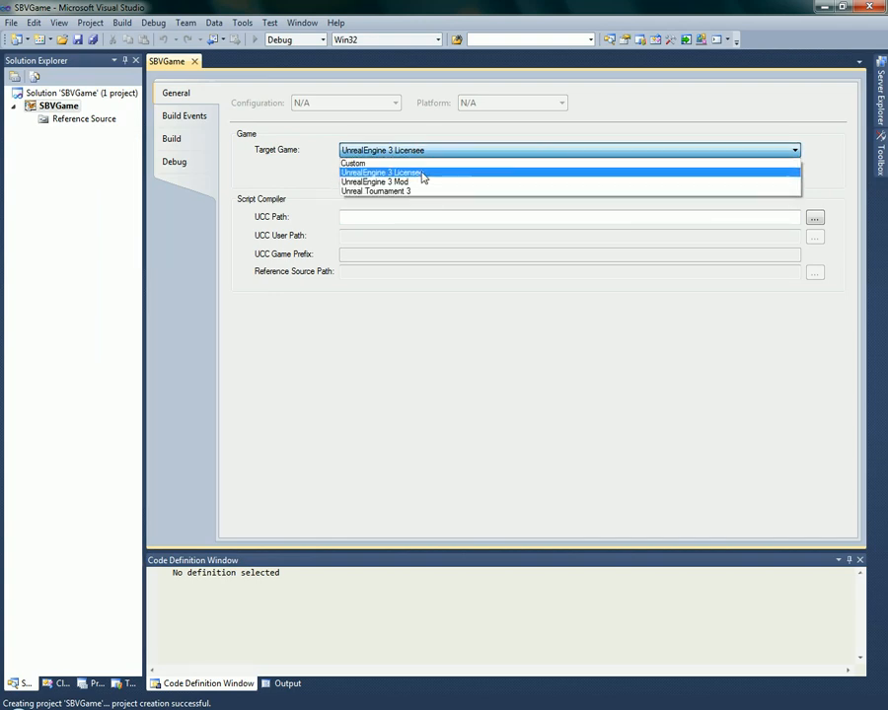
{"action": "mouse_move", "coordinate": [373, 181]}
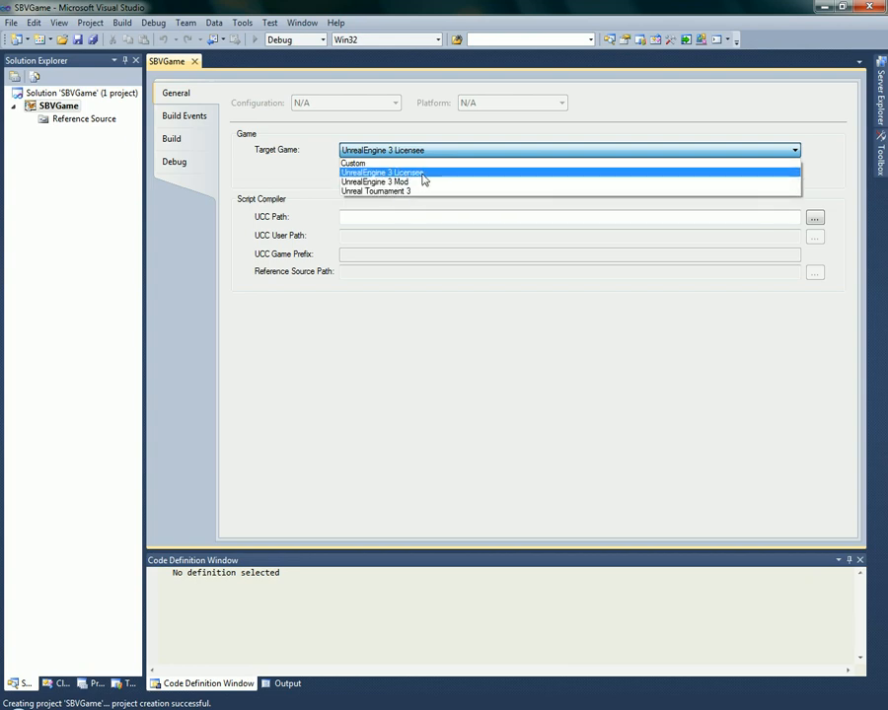
{"action": "mouse_move", "coordinate": [404, 181]}
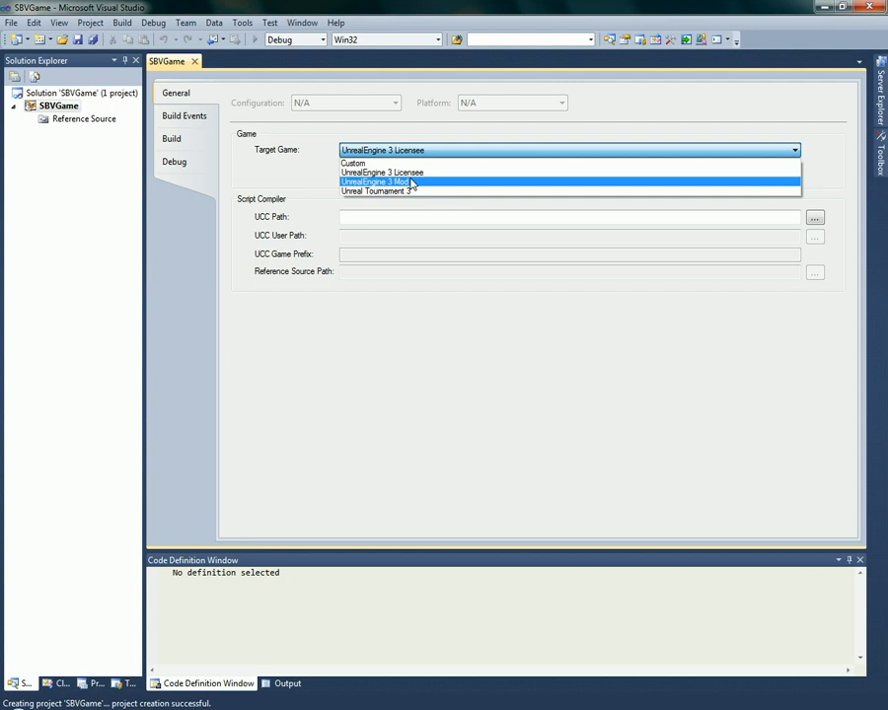
{"action": "mouse_move", "coordinate": [384, 192]}
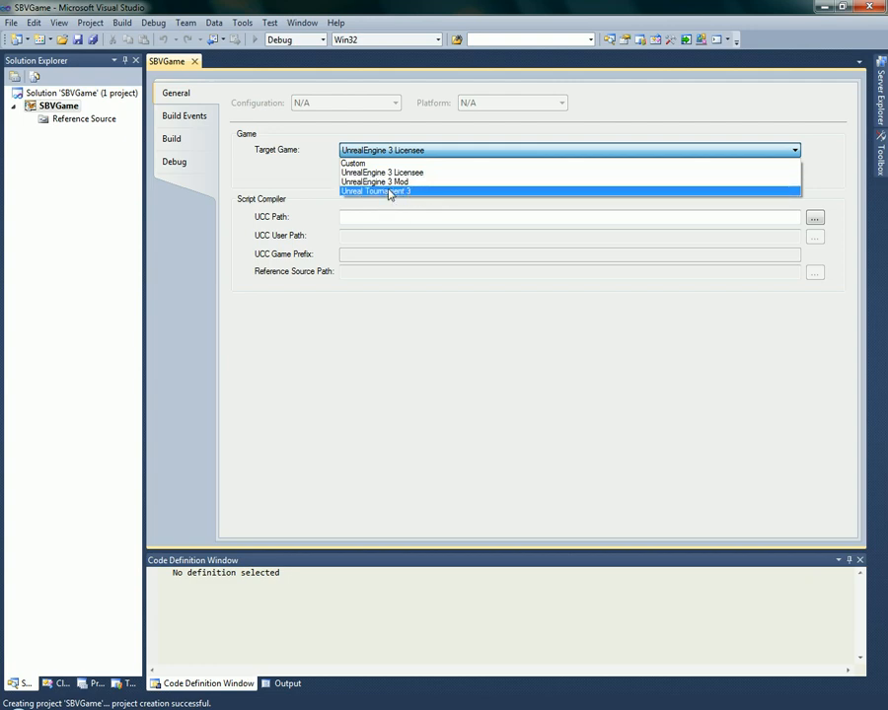
{"action": "mouse_move", "coordinate": [375, 182]}
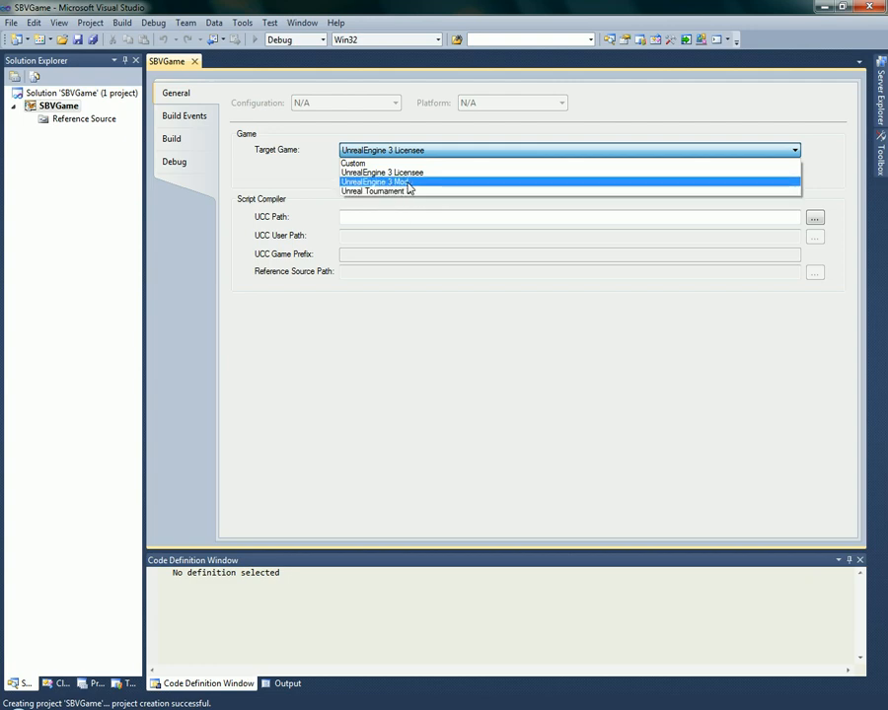
{"action": "left_click", "coordinate": [375, 181]}
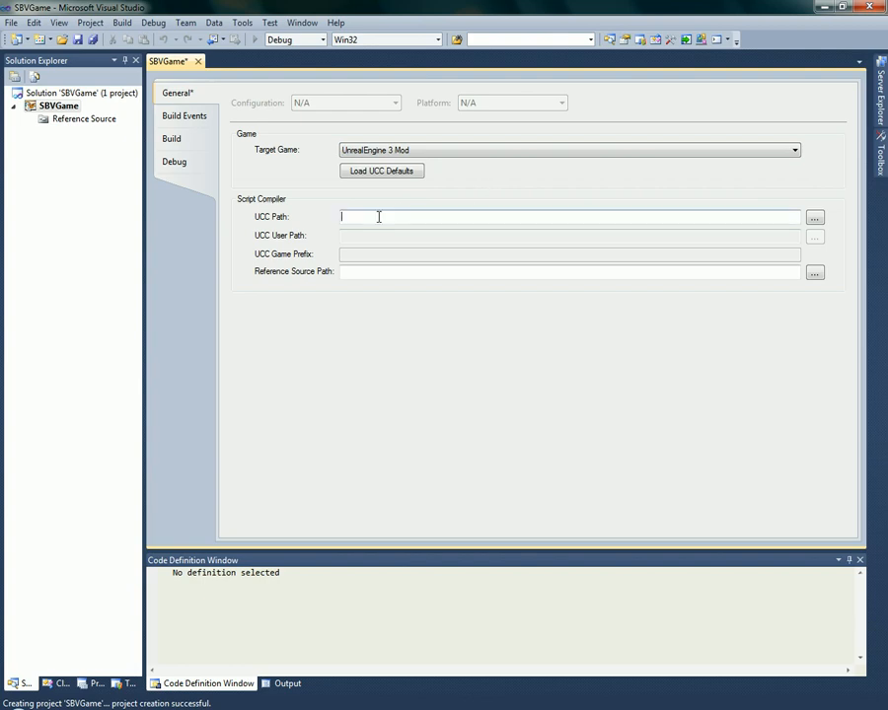
Set the UCC path to the UDK application in UDK-2011-04\Binaries\Win64.
{"action": "left_click", "coordinate": [813, 217]}
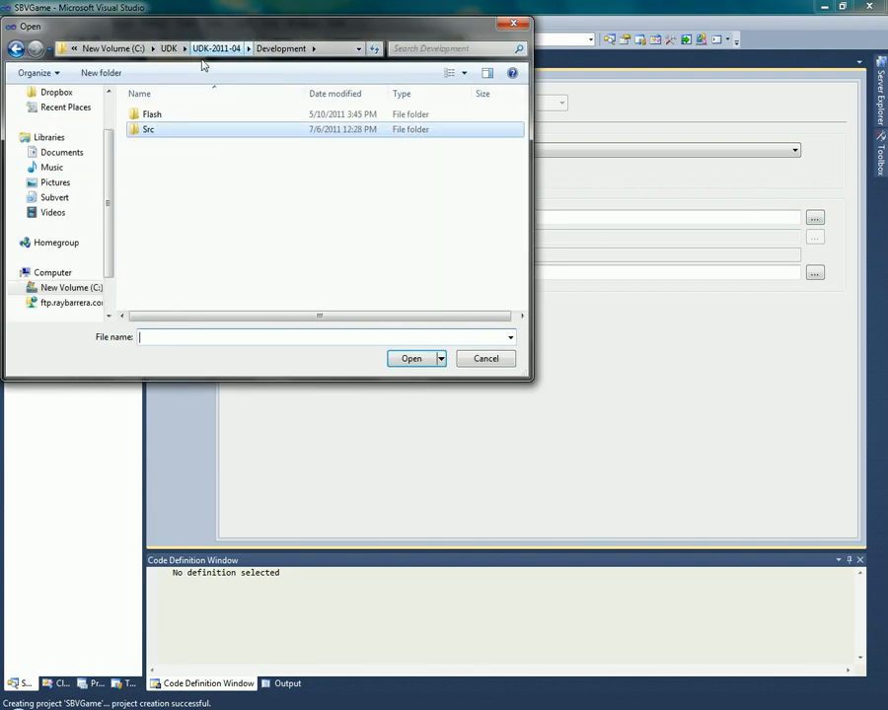
{"action": "left_click", "coordinate": [217, 48]}
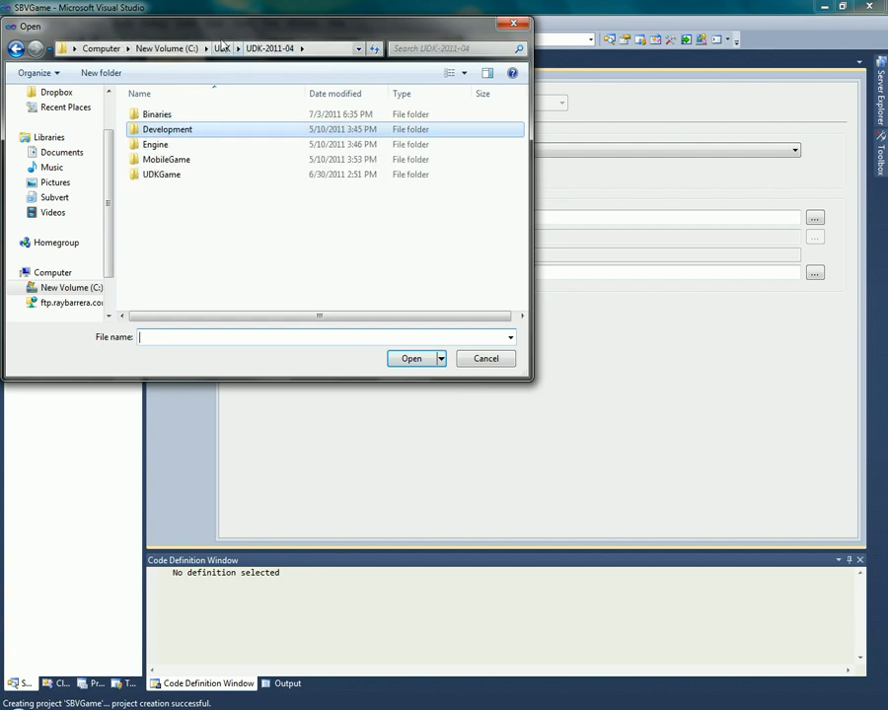
{"action": "left_click", "coordinate": [221, 47]}
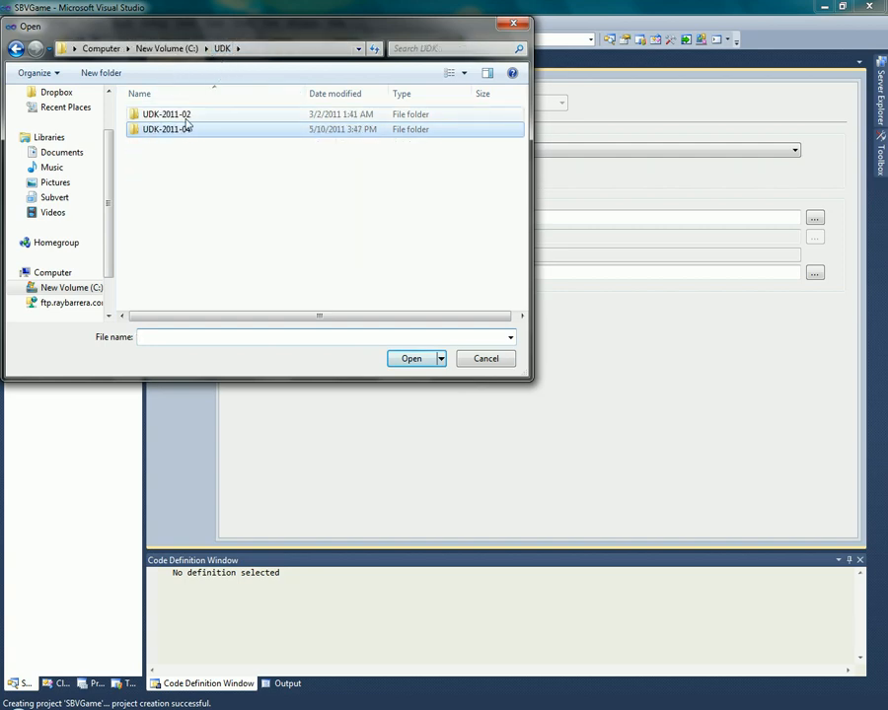
{"action": "double_click", "coordinate": [167, 130]}
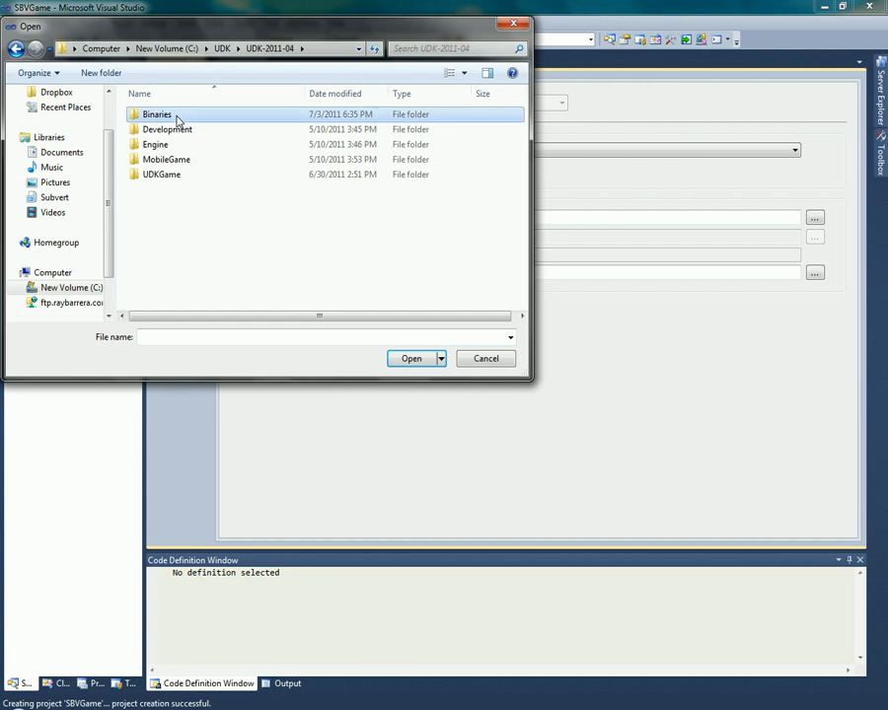
{"action": "double_click", "coordinate": [158, 114]}
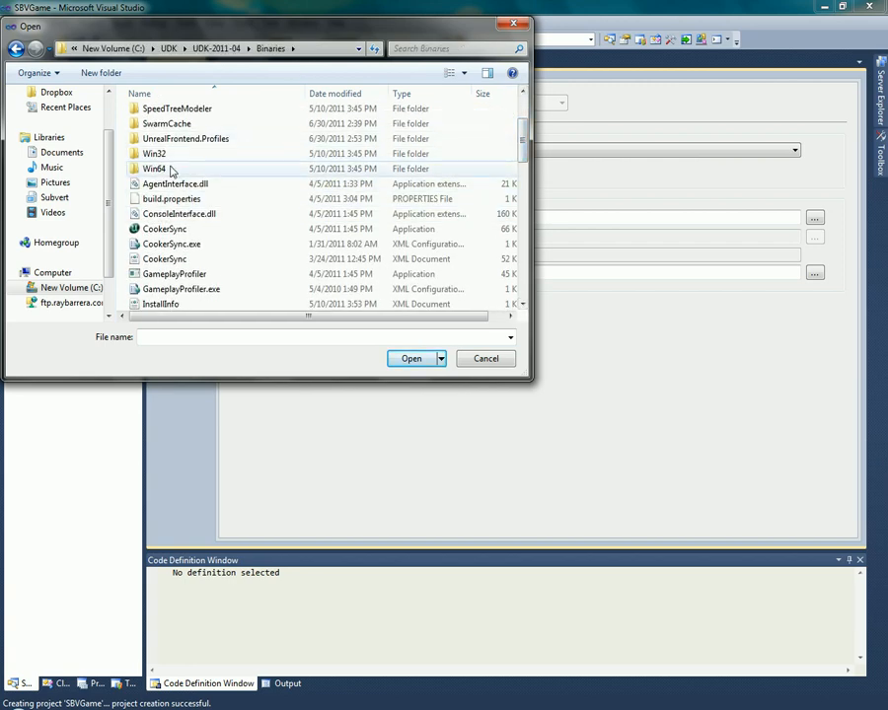
{"action": "double_click", "coordinate": [153, 169]}
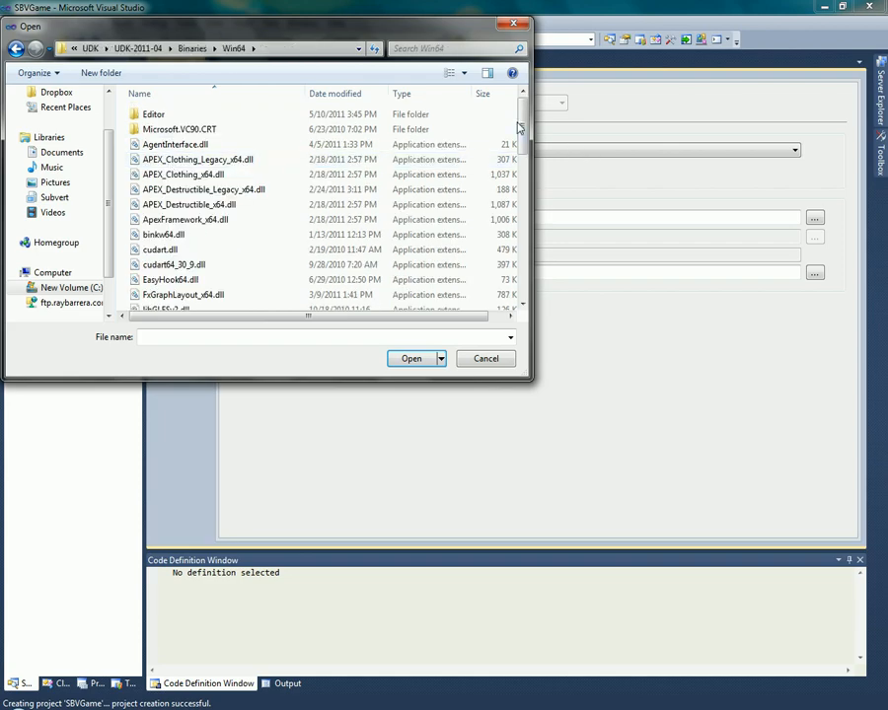
{"action": "scroll", "scroll_direction": "down", "scroll_amount": 3}
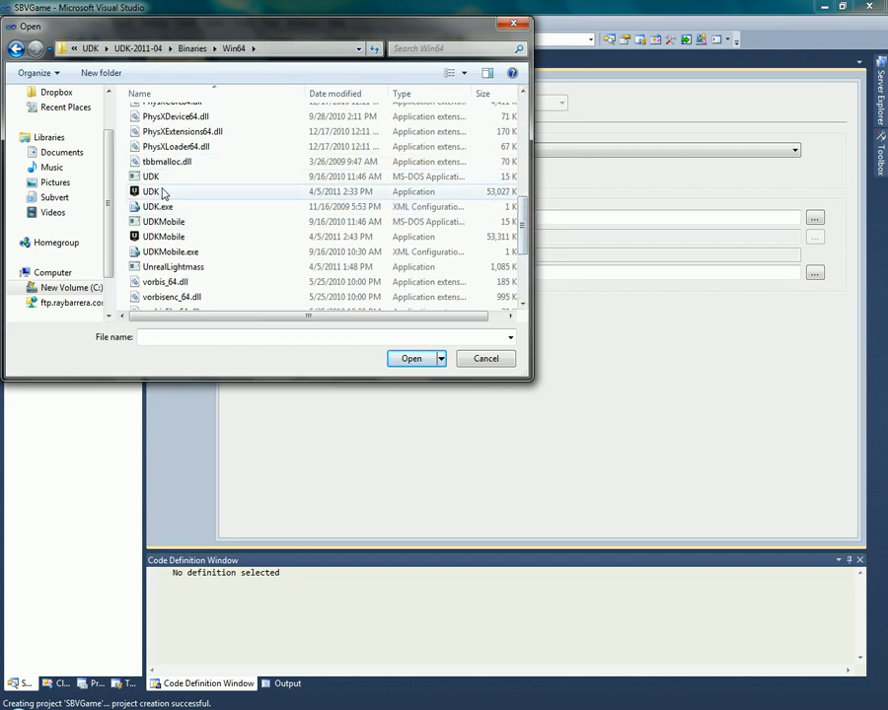
{"action": "mouse_move", "coordinate": [150, 191]}
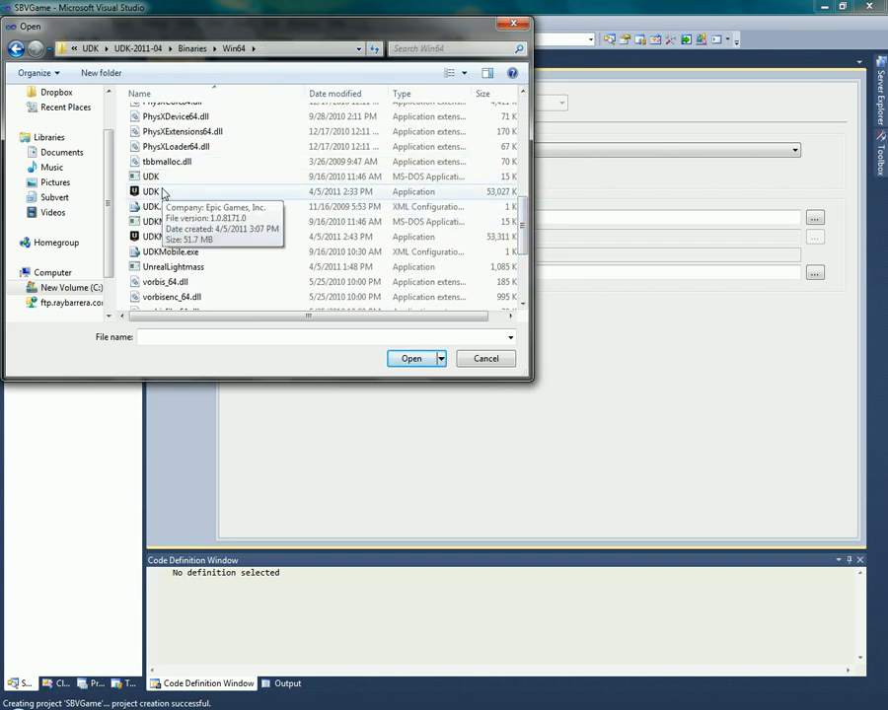
{"action": "left_click", "coordinate": [150, 191]}
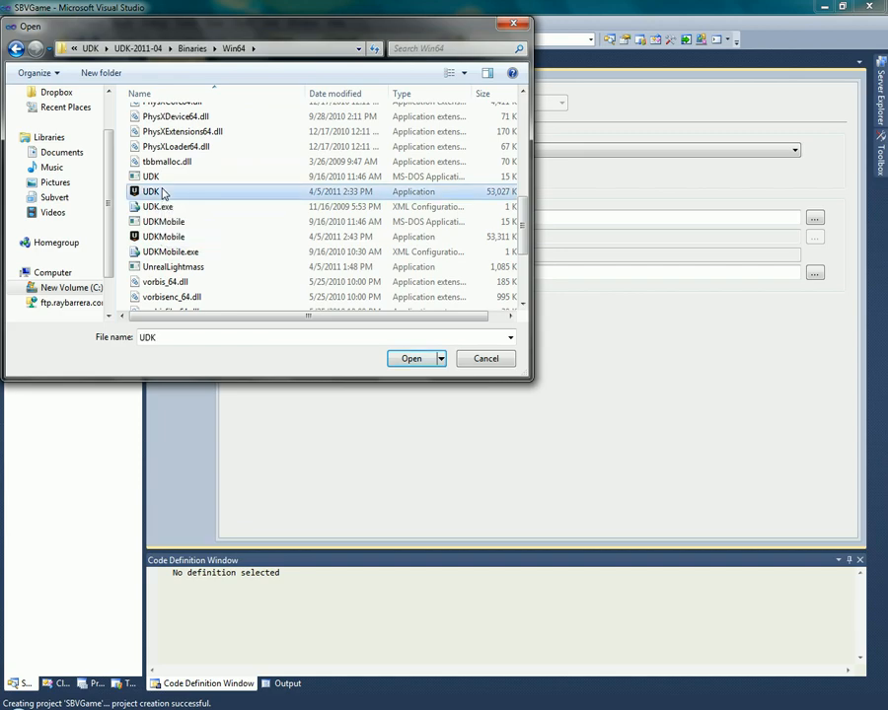
{"action": "left_click", "coordinate": [411, 359]}
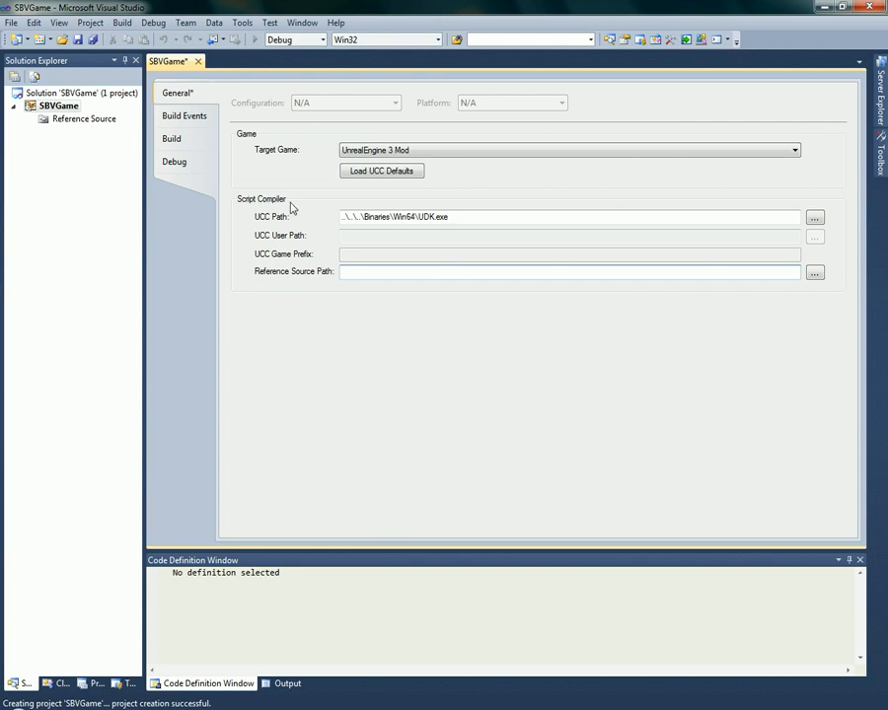
{"action": "mouse_move", "coordinate": [750, 264]}
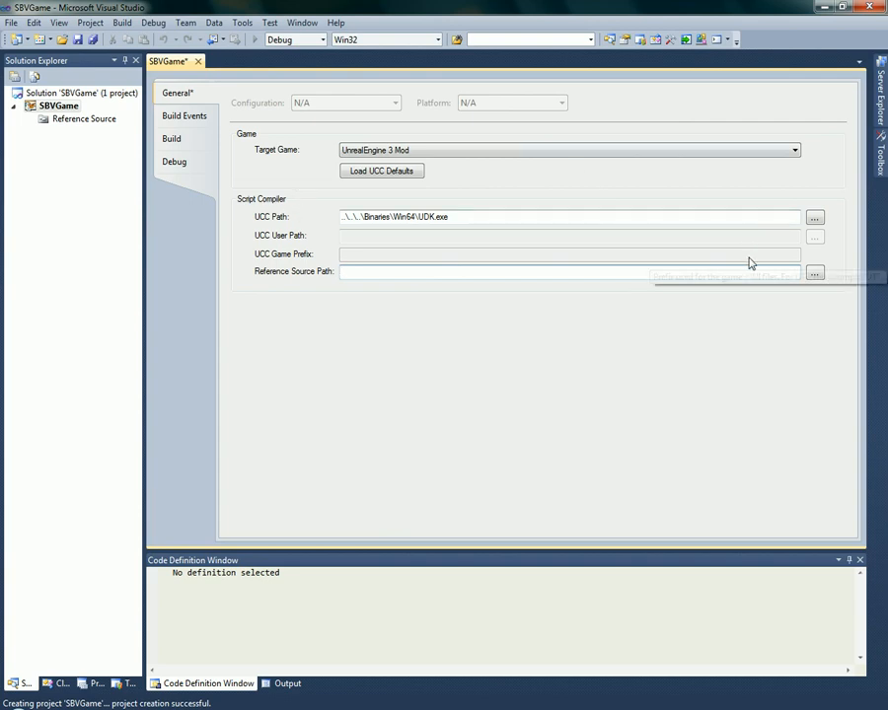
{"action": "mouse_move", "coordinate": [781, 315]}
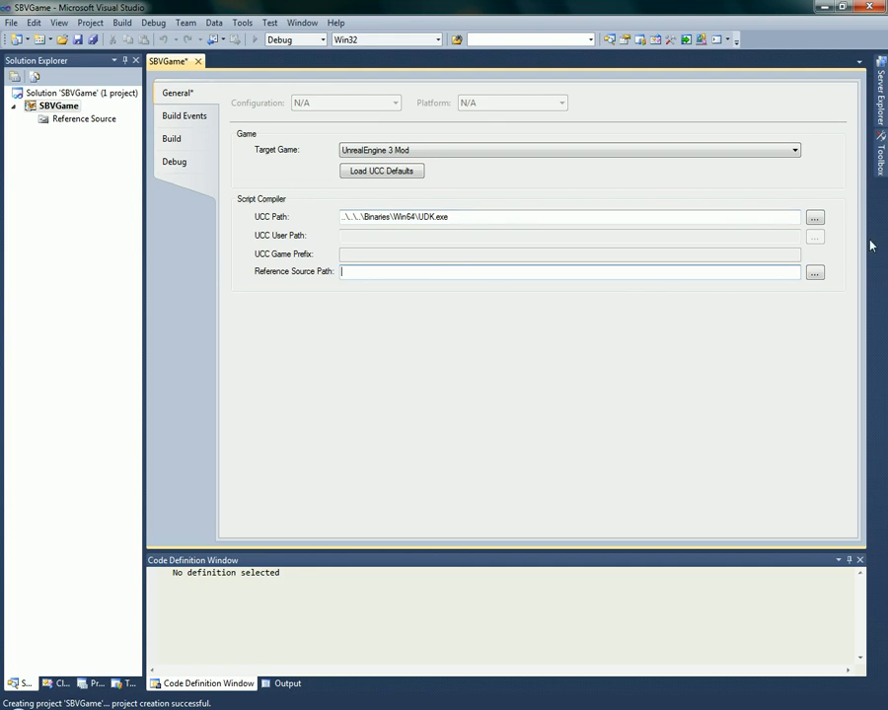
Set the reference source path to ..\..\Src and show the Build Events settings.
{"action": "left_click", "coordinate": [813, 272]}
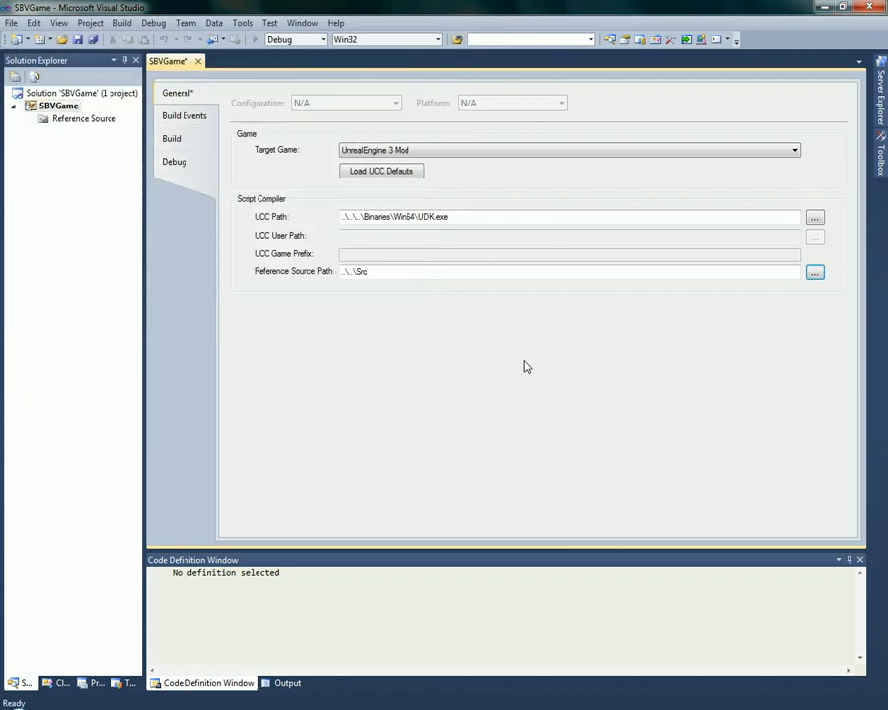
{"action": "mouse_move", "coordinate": [99, 452]}
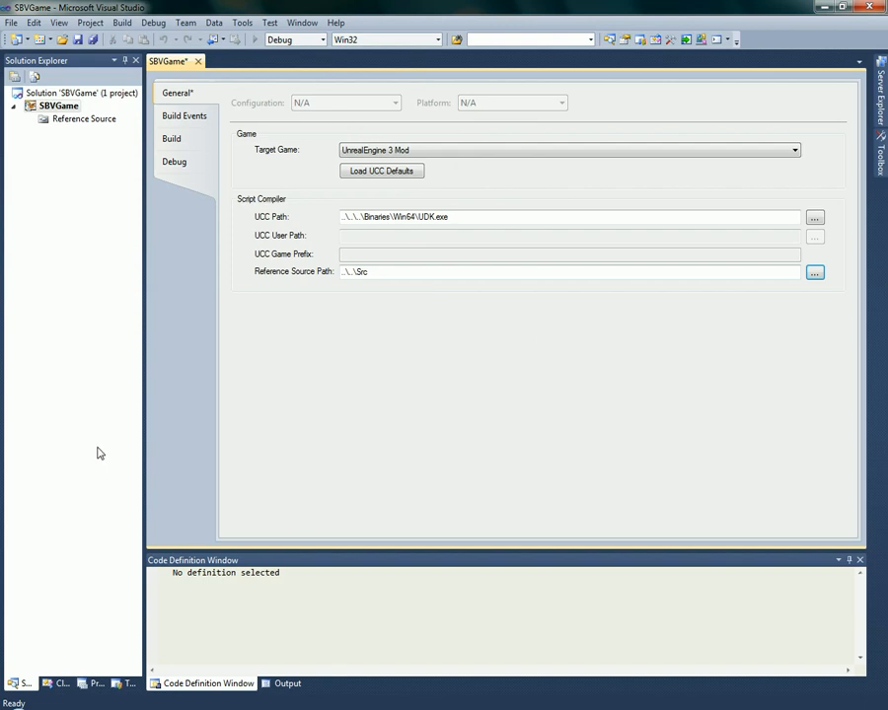
{"action": "left_click", "coordinate": [185, 114]}
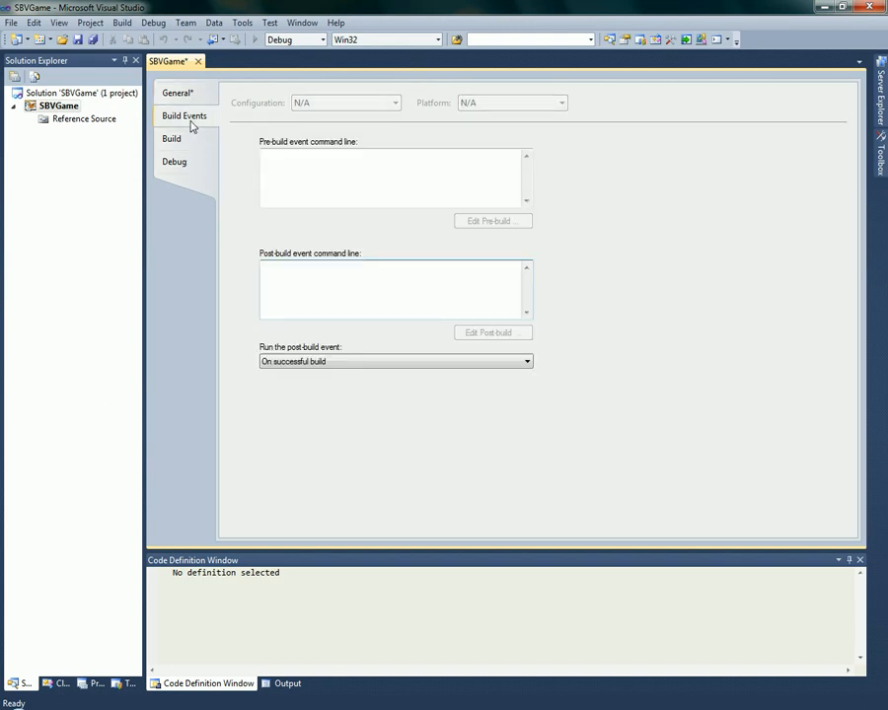
Add -log to the Build page's additional compiler options.
{"action": "left_click", "coordinate": [170, 138]}
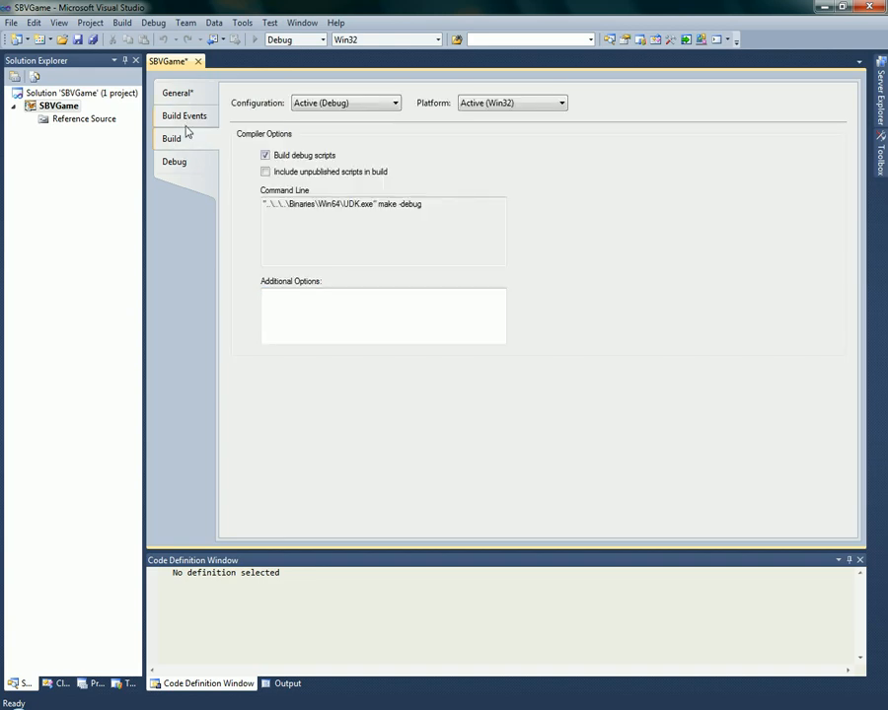
{"action": "left_click", "coordinate": [185, 114]}
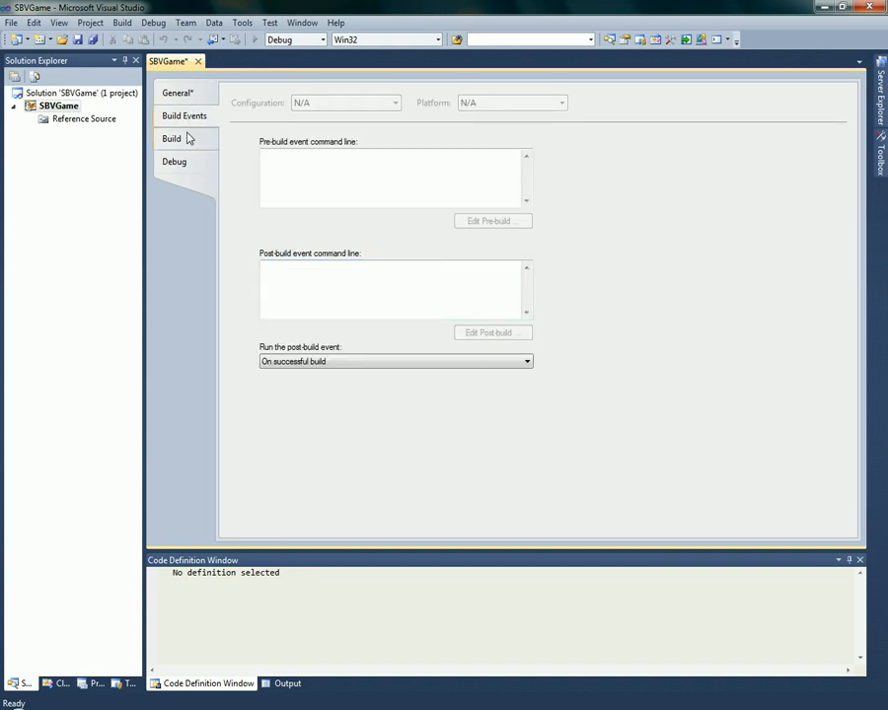
{"action": "left_click", "coordinate": [170, 138]}
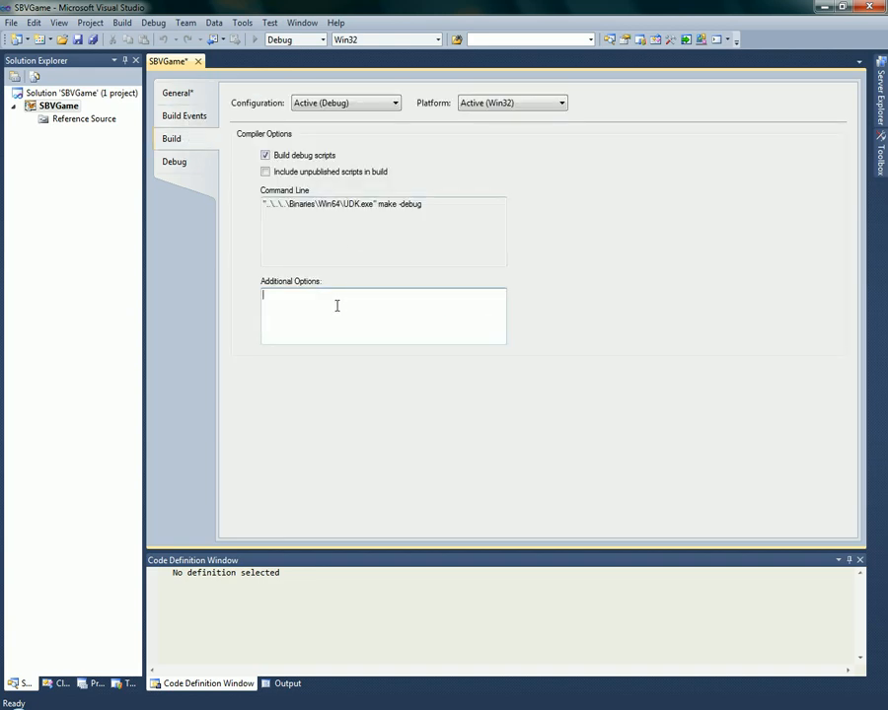
{"action": "mouse_move", "coordinate": [296, 308]}
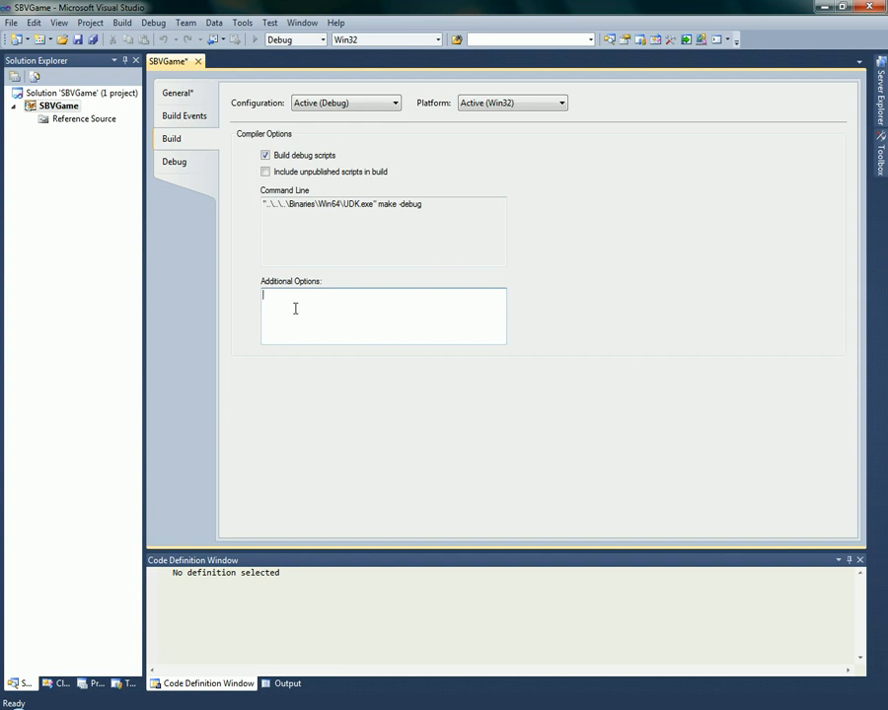
{"action": "type", "text": "-"}
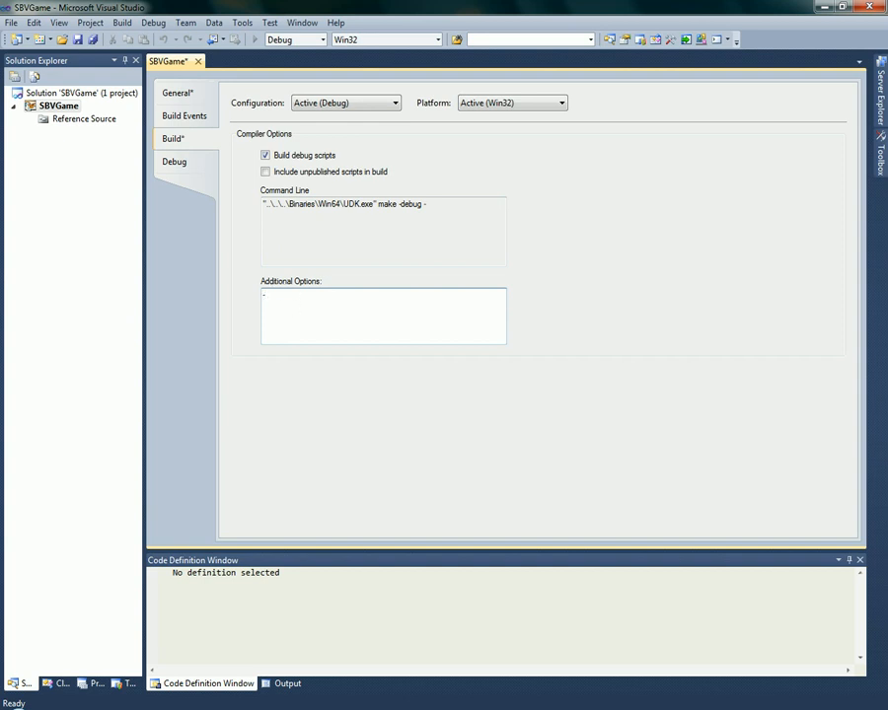
{"action": "type", "text": "-log"}
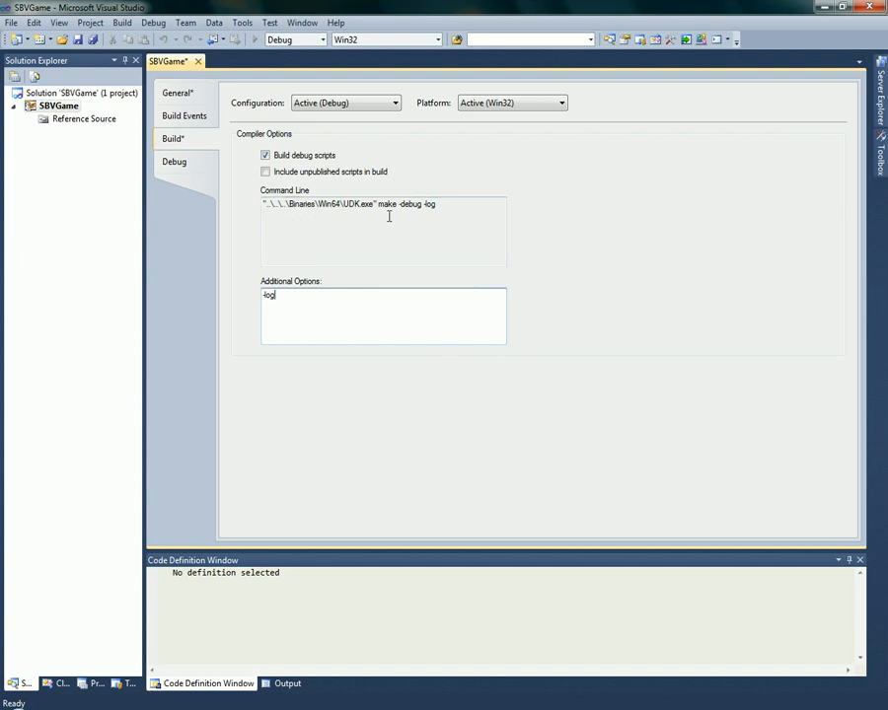
{"action": "mouse_move", "coordinate": [175, 162]}
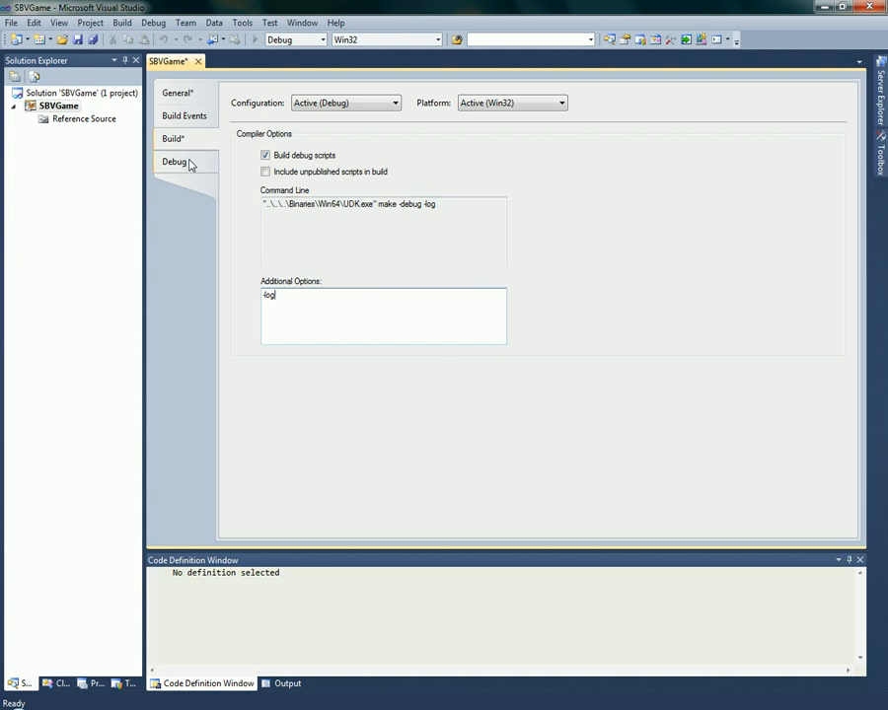
Set the debug start game executable to ..\..\Binaries\Win64\UDK.exe.
{"action": "left_click", "coordinate": [174, 162]}
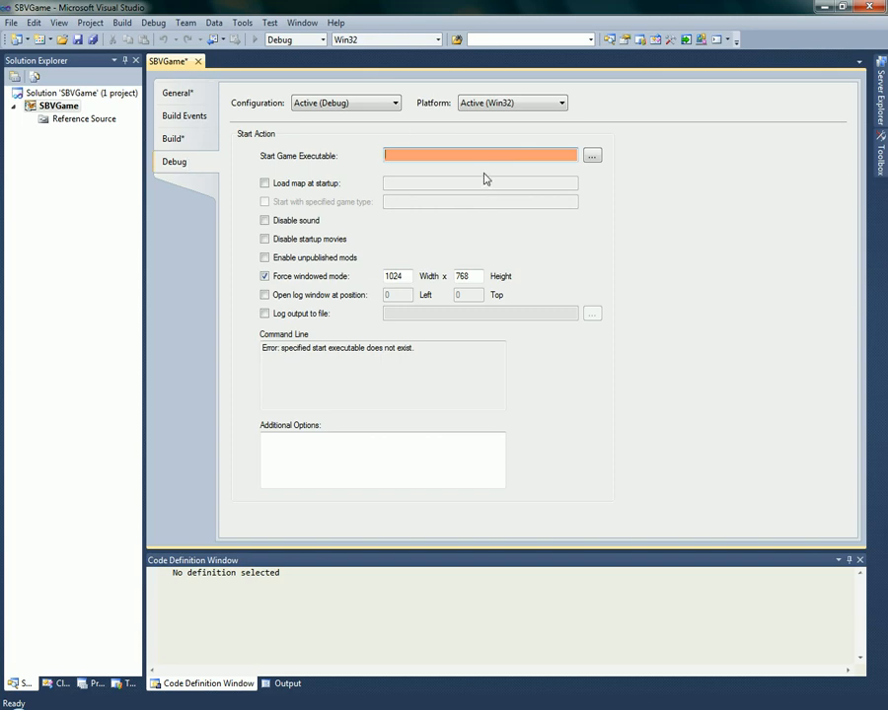
{"action": "left_click", "coordinate": [591, 154]}
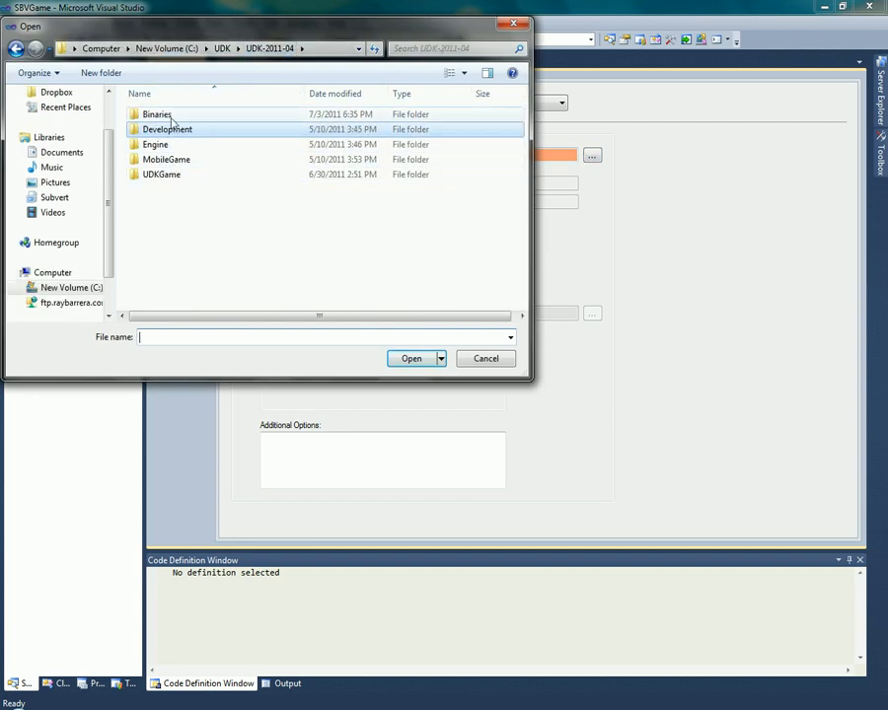
{"action": "double_click", "coordinate": [156, 112]}
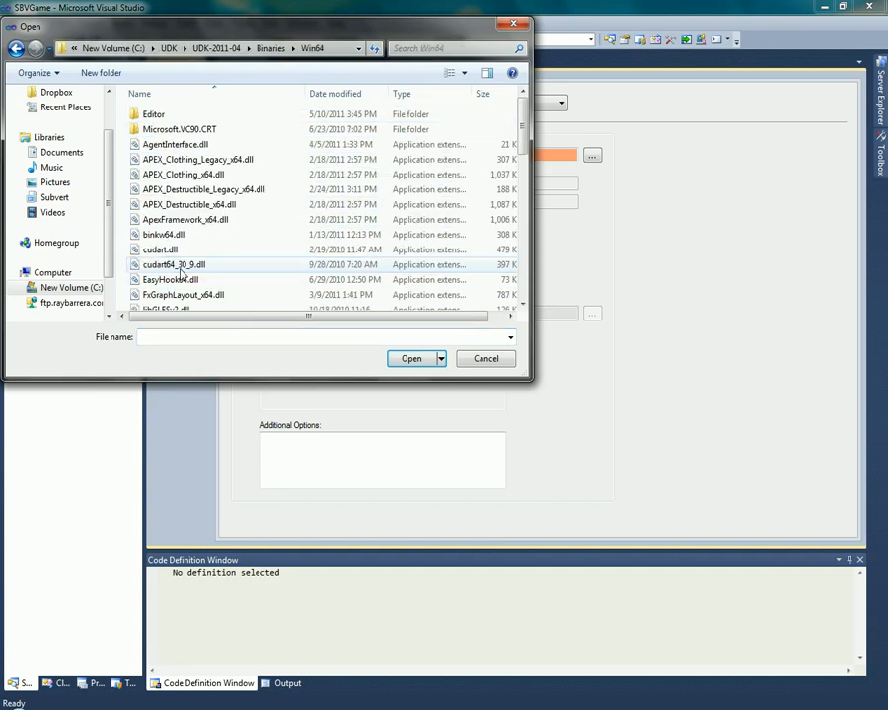
{"action": "scroll", "scroll_direction": "down", "scroll_amount": 3}
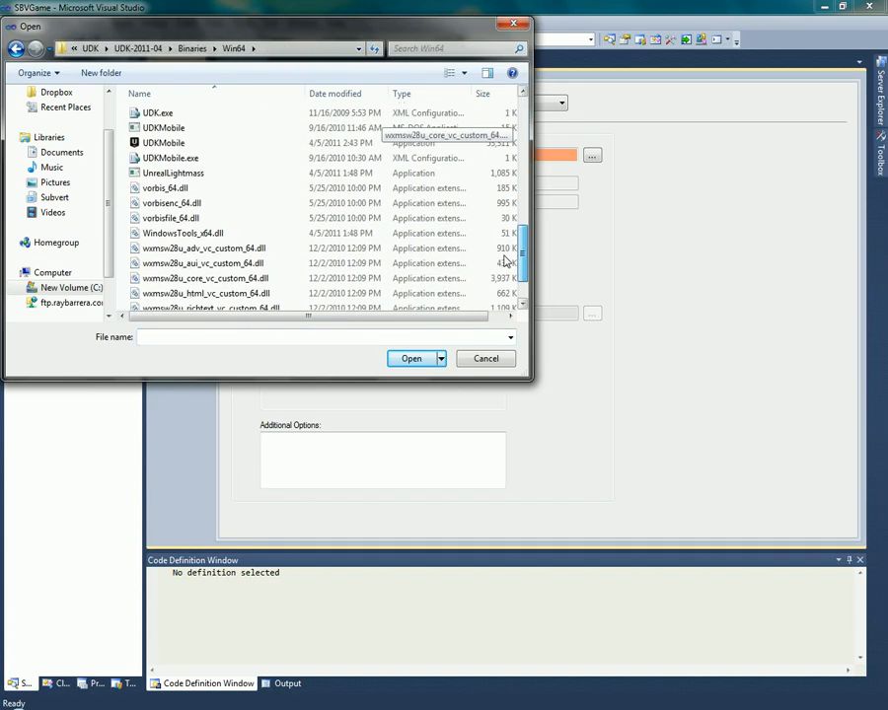
{"action": "scroll", "scroll_direction": "up", "scroll_amount": 3}
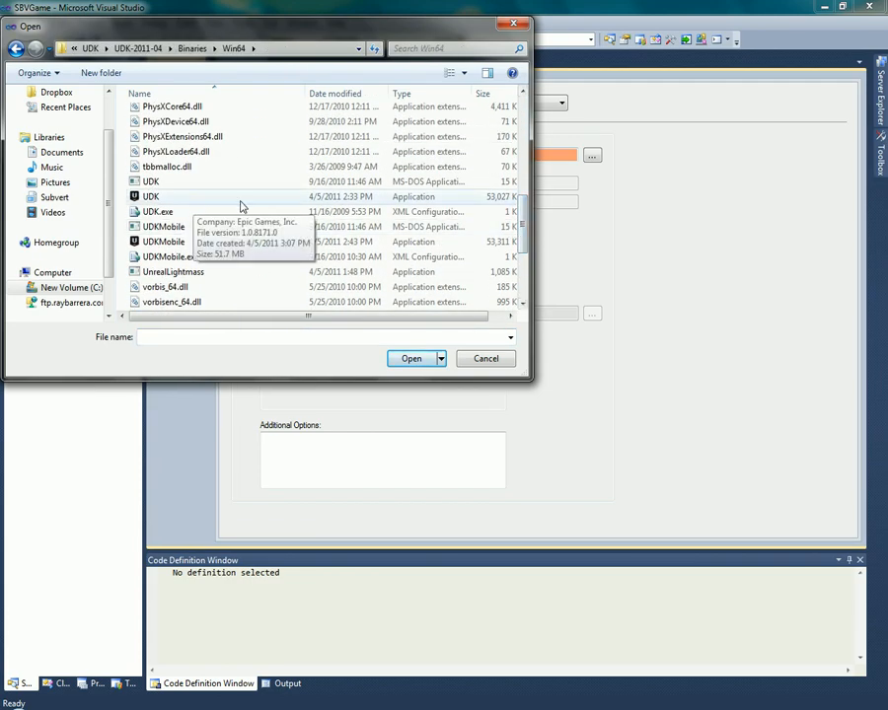
{"action": "left_click", "coordinate": [410, 359]}
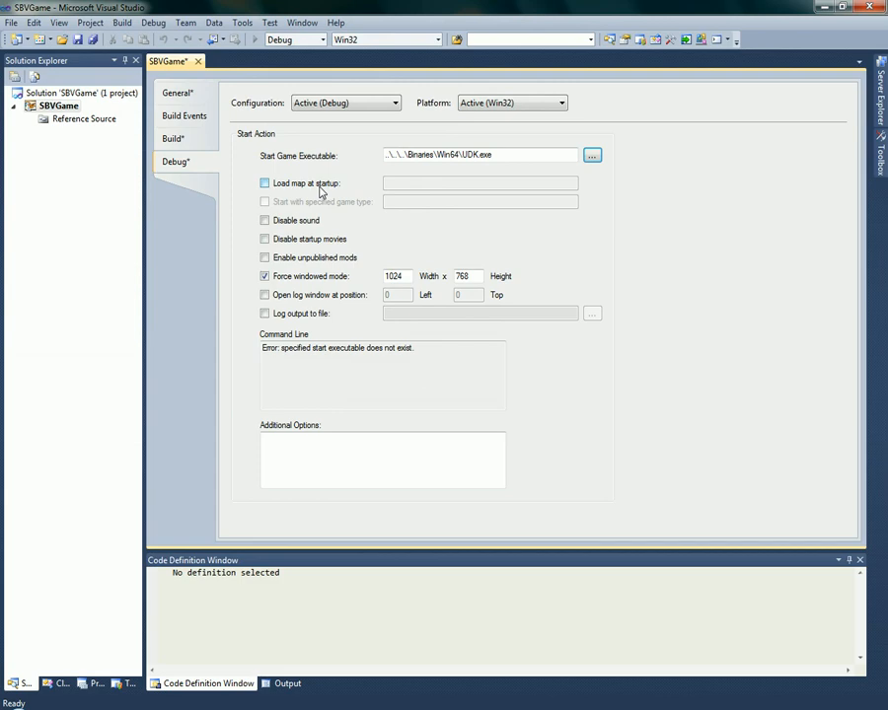
Leave map loading at startup off and disable startup movies, keeping 1024×768 windowed mode.
{"action": "left_click", "coordinate": [265, 182]}
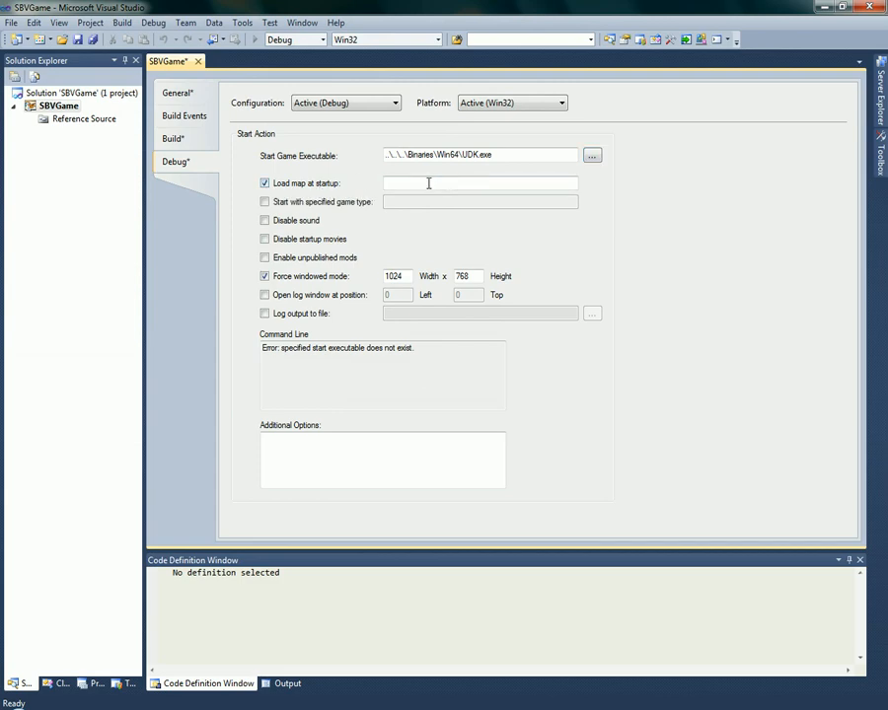
{"action": "left_click", "coordinate": [264, 182]}
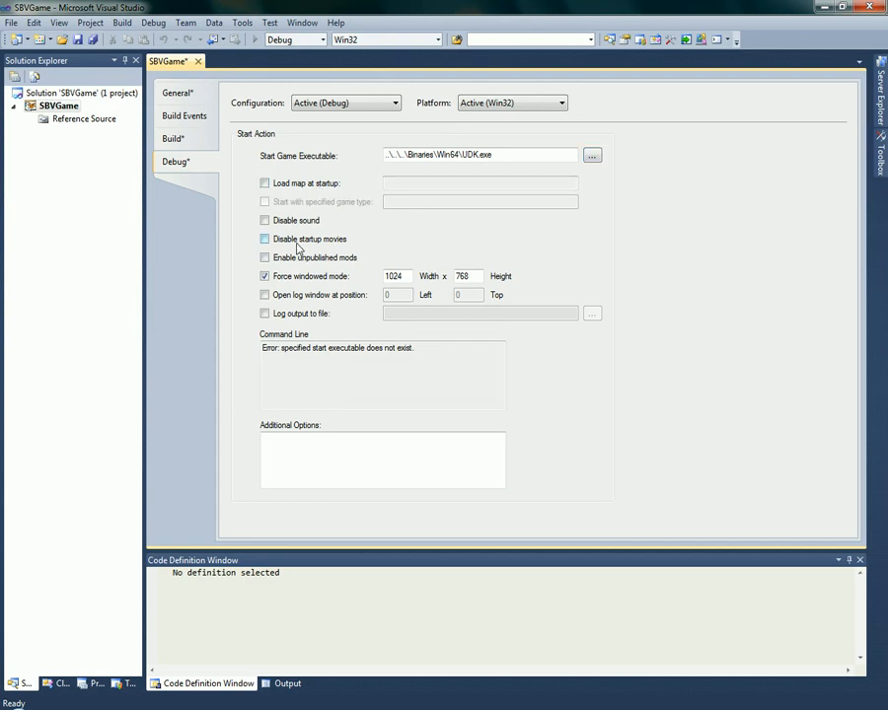
{"action": "left_click", "coordinate": [265, 238]}
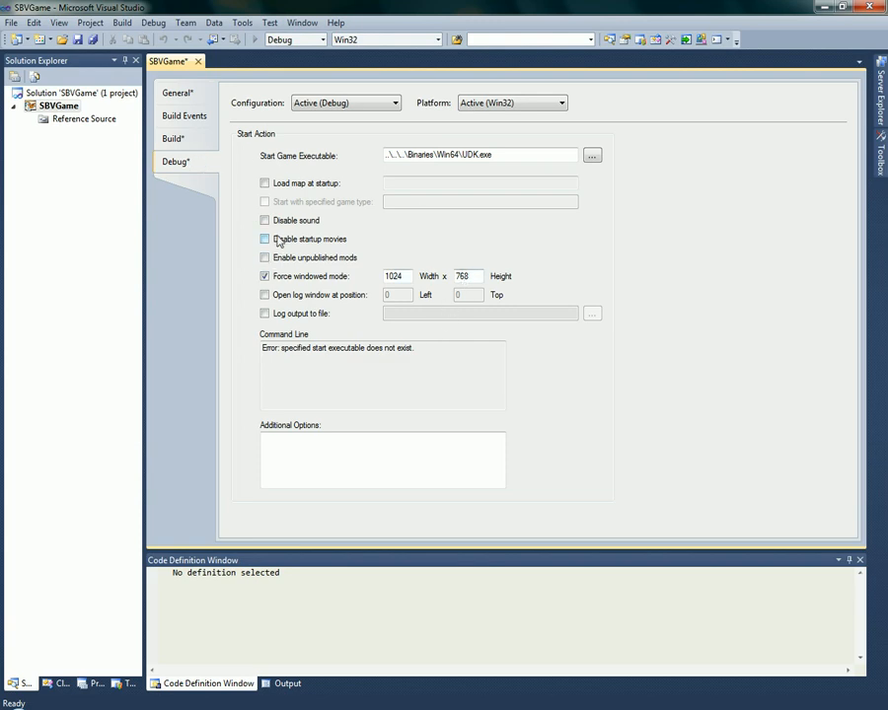
{"action": "left_click", "coordinate": [265, 239]}
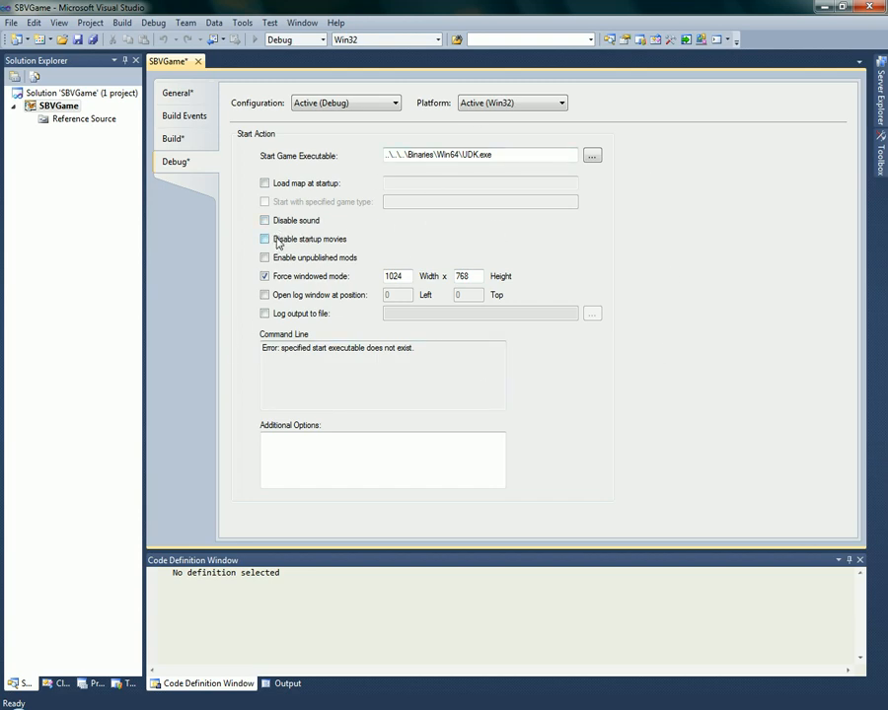
{"action": "left_click", "coordinate": [264, 239]}
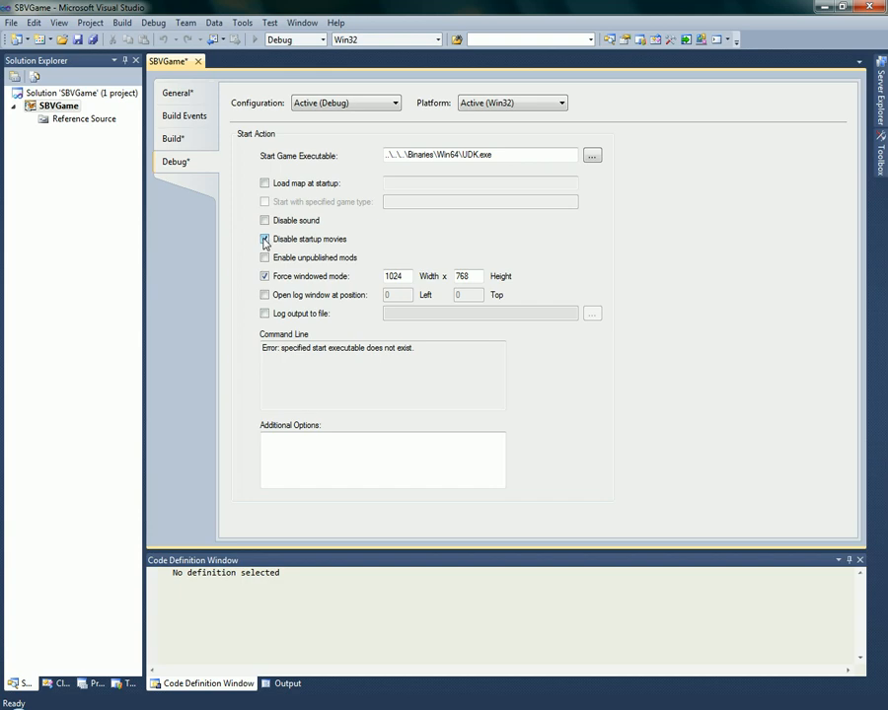
{"action": "left_click", "coordinate": [265, 239]}
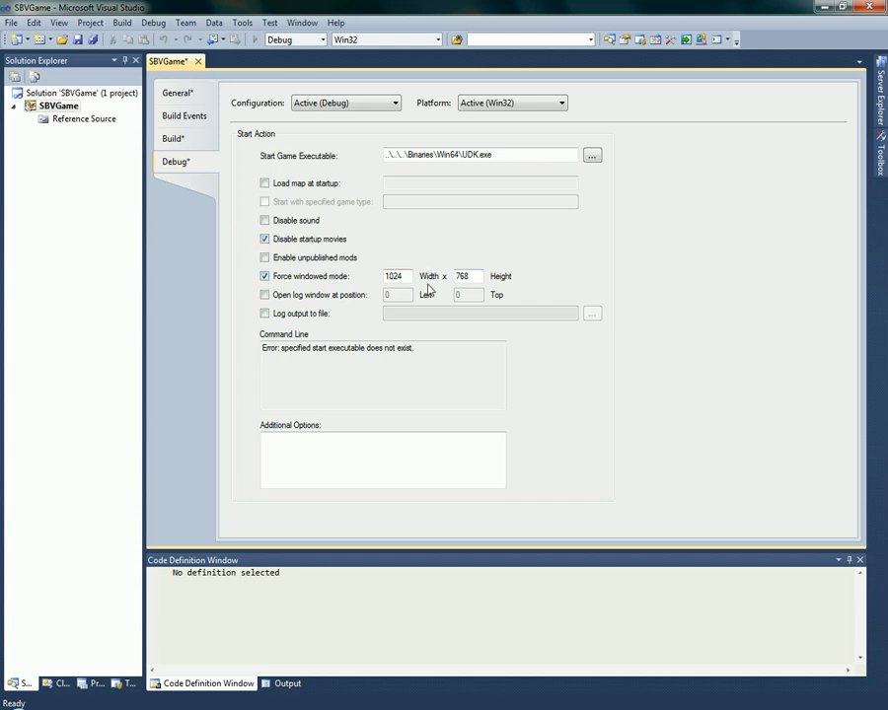
{"action": "mouse_move", "coordinate": [703, 233]}
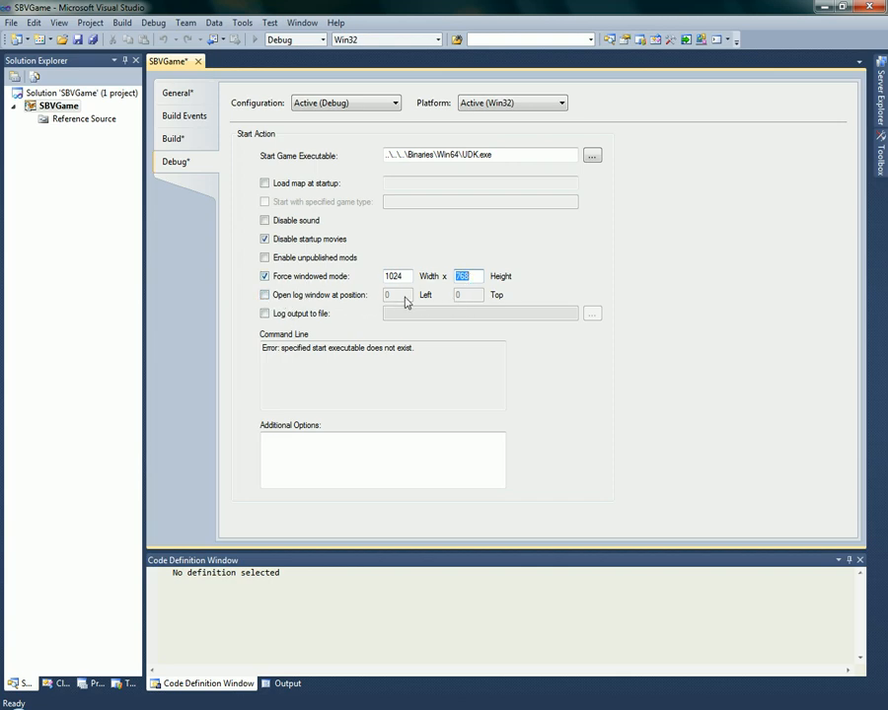
{"action": "mouse_move", "coordinate": [345, 312]}
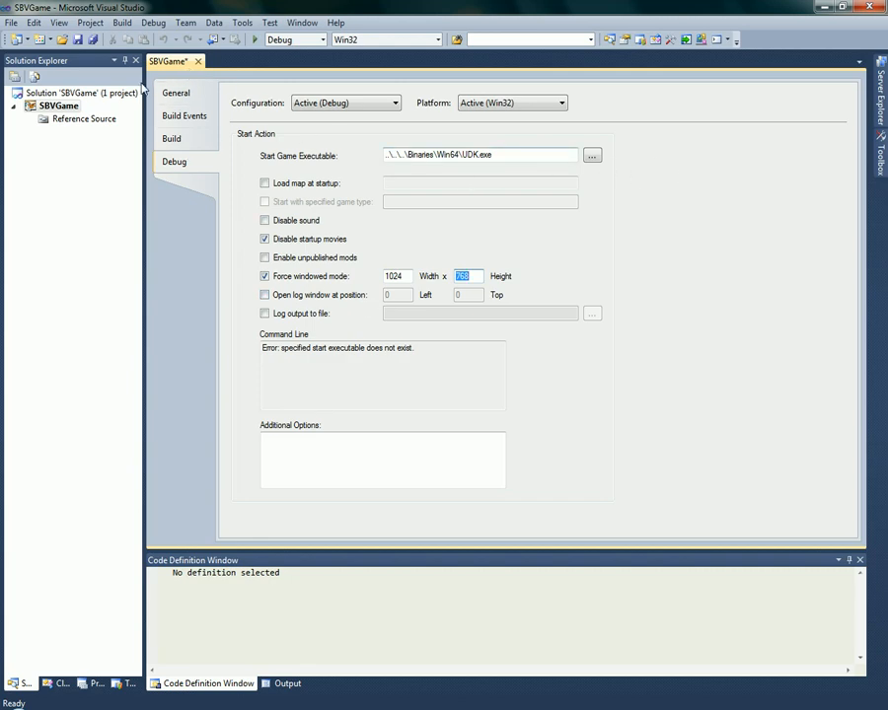
Close the SBVGame solution and reopen it from the Start Page's recent projects.
{"action": "left_click", "coordinate": [83, 119]}
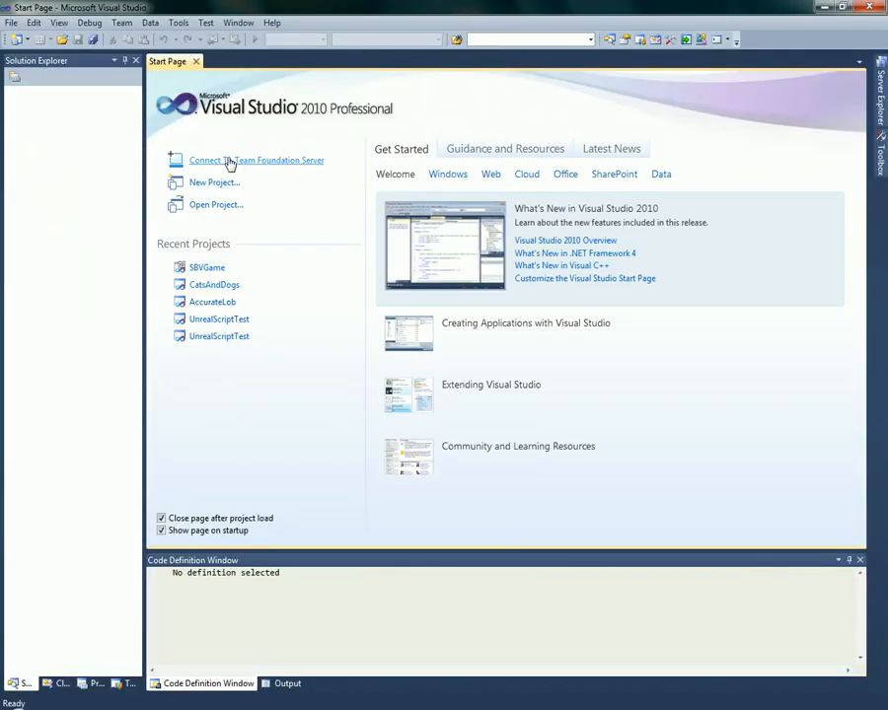
{"action": "left_click", "coordinate": [207, 268]}
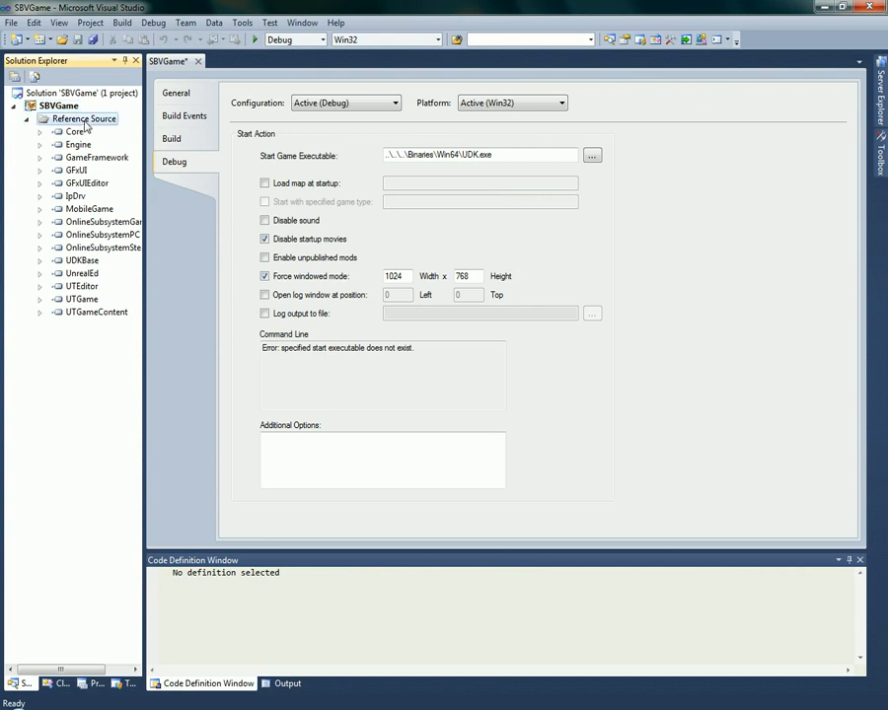
Expand Reference Source and show the UDK Development\Src folder in Windows Explorer.
{"action": "left_click", "coordinate": [76, 170]}
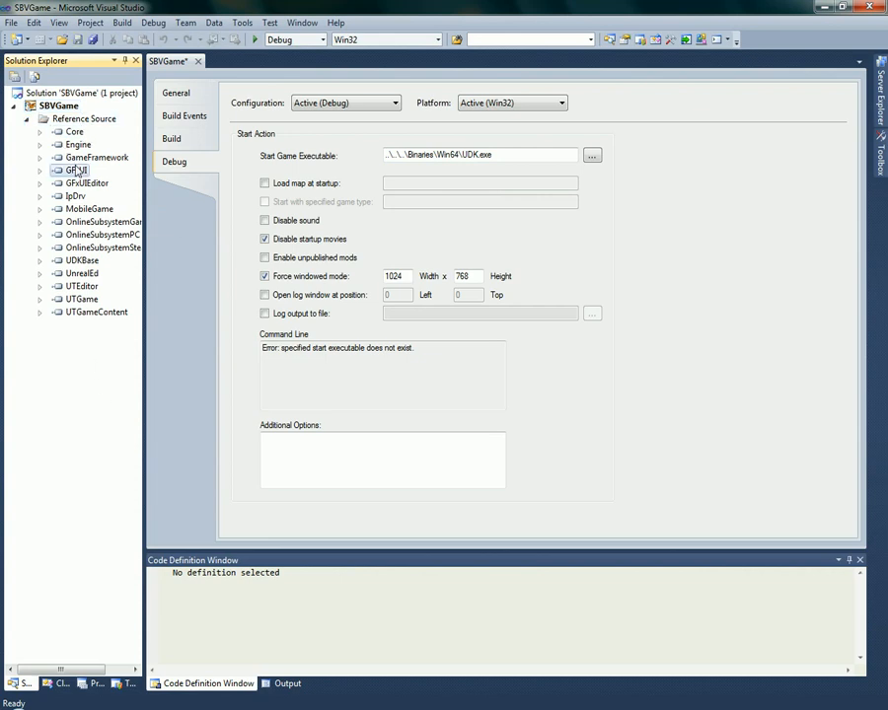
{"action": "left_click", "coordinate": [592, 154]}
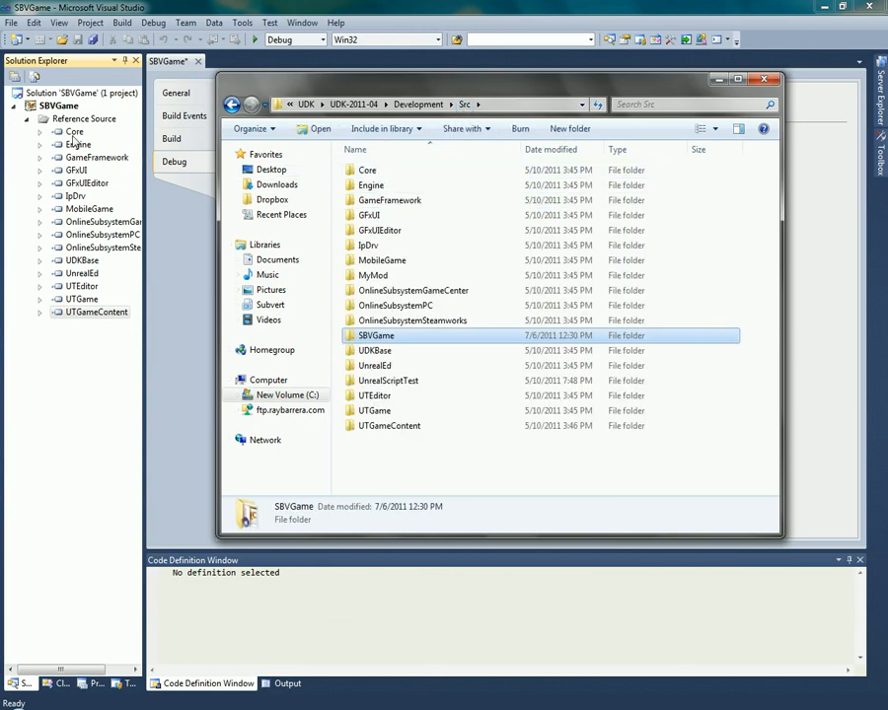
Close the Src Explorer window, browse UTGame's .uc scripts, then collapse Reference Source.
{"action": "left_click", "coordinate": [367, 170]}
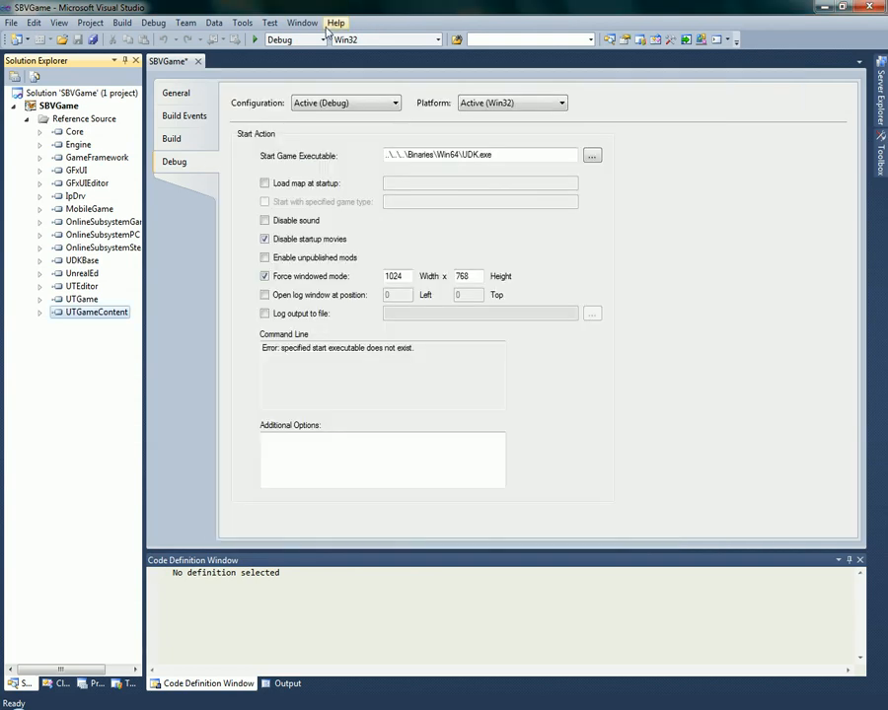
{"action": "left_click", "coordinate": [176, 93]}
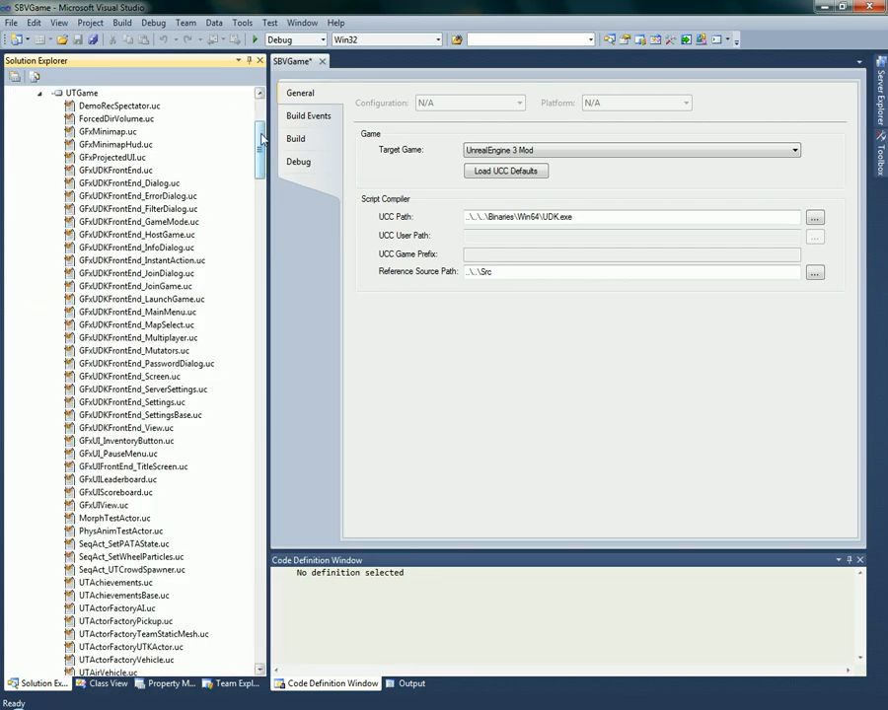
{"action": "scroll", "scroll_direction": "down", "scroll_amount": 3}
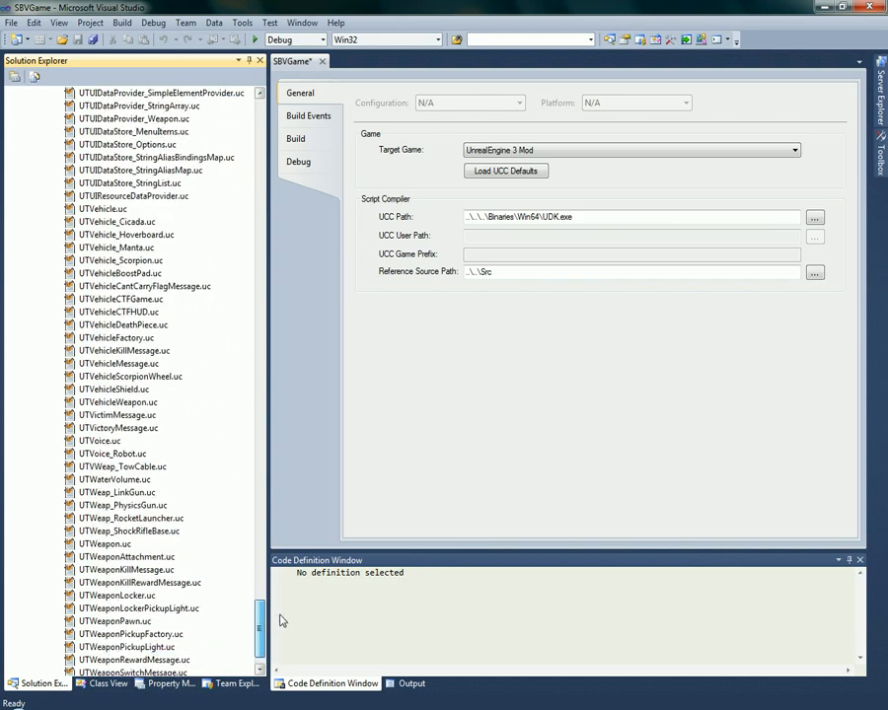
{"action": "scroll", "scroll_direction": "up", "scroll_amount": 3}
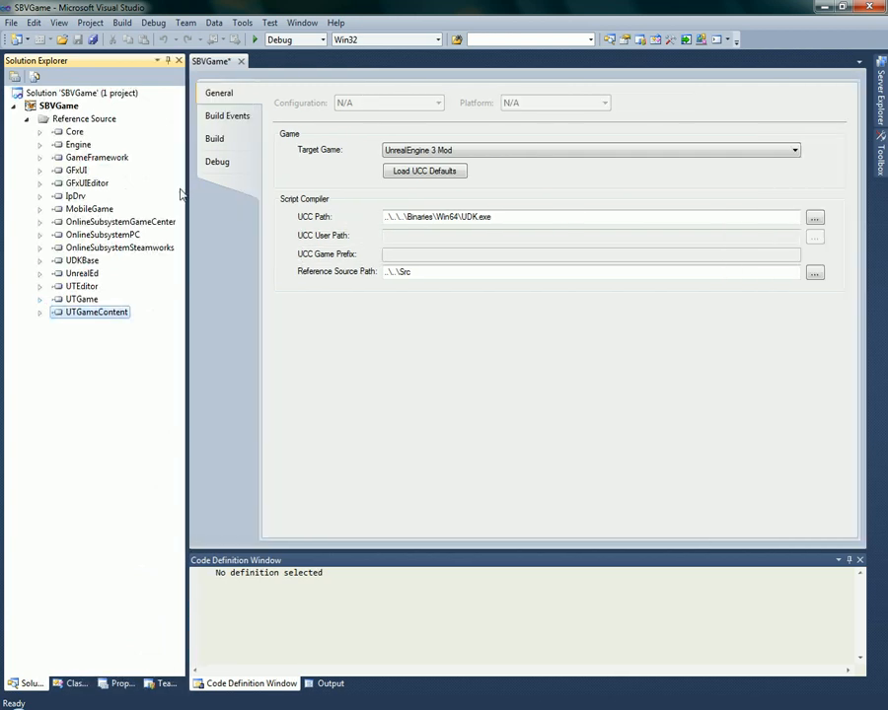
{"action": "mouse_move", "coordinate": [182, 195]}
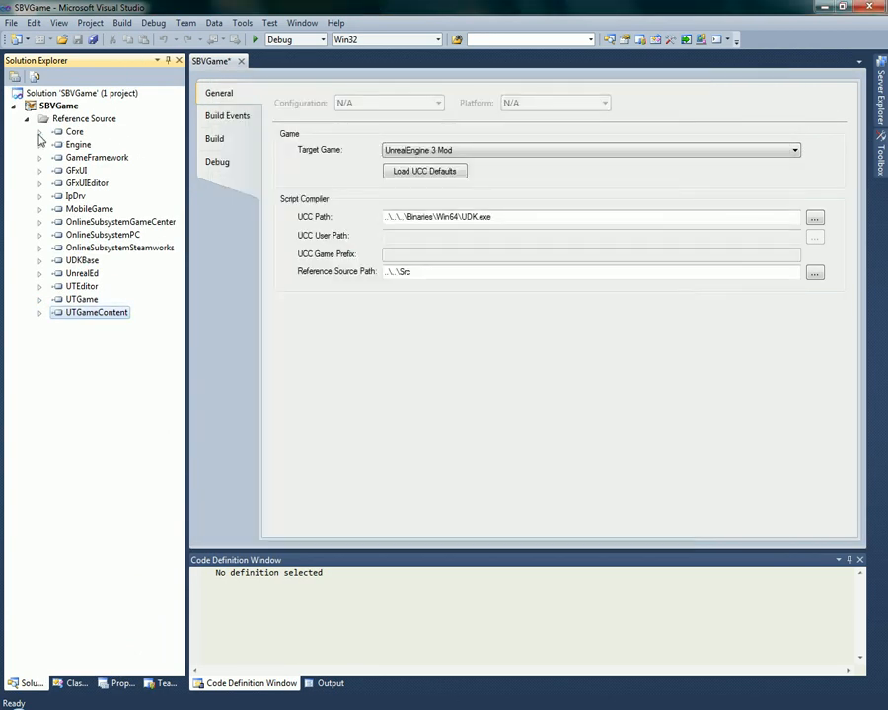
{"action": "left_click", "coordinate": [28, 118]}
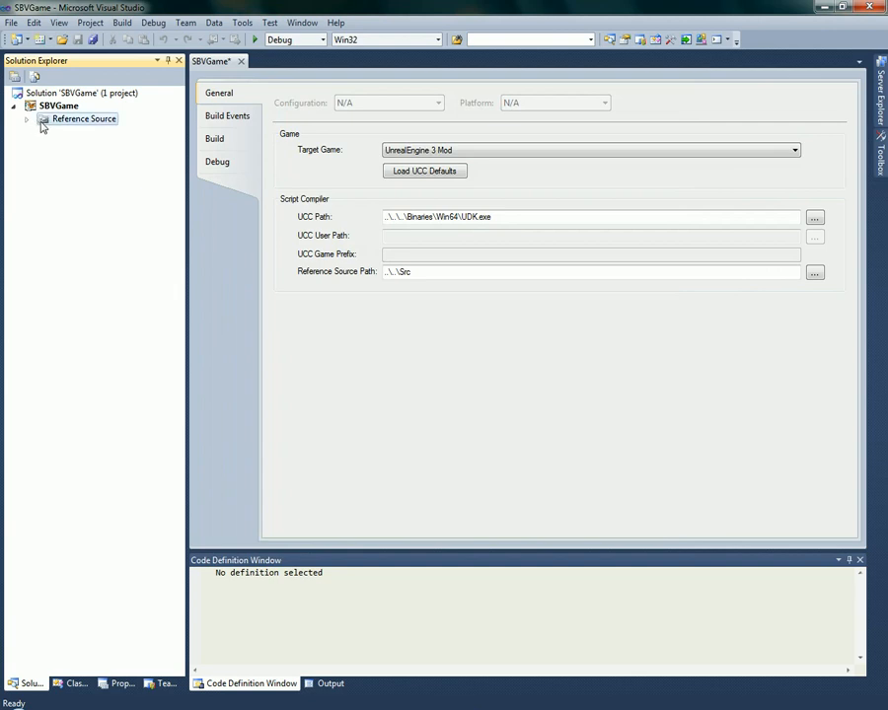
{"action": "mouse_move", "coordinate": [590, 613]}
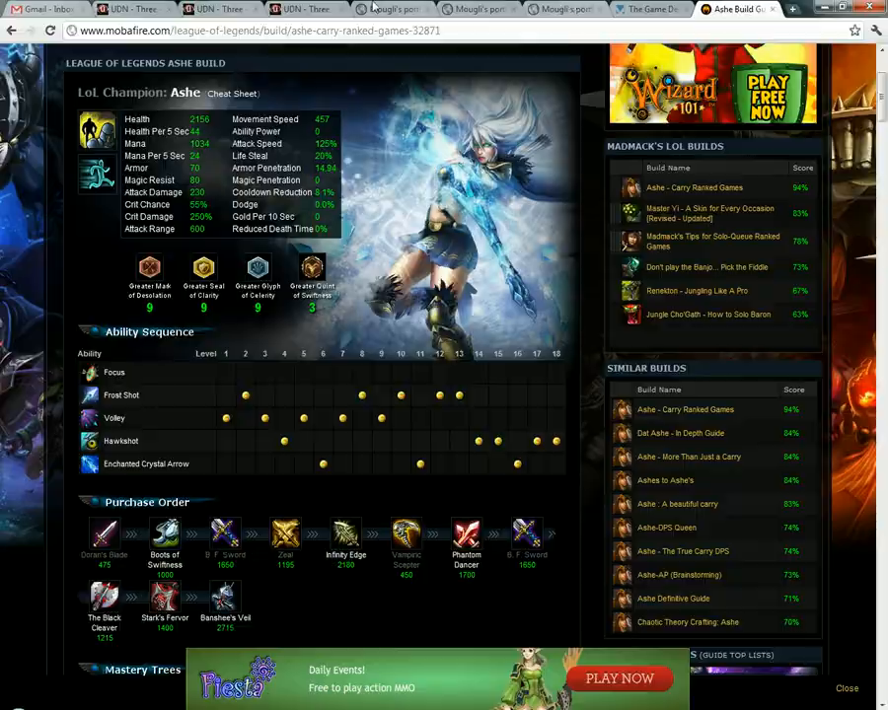
Bring the browser with mougi-portfolio.info to the front and close the Notepad note with its address.
{"action": "left_click", "coordinate": [393, 8]}
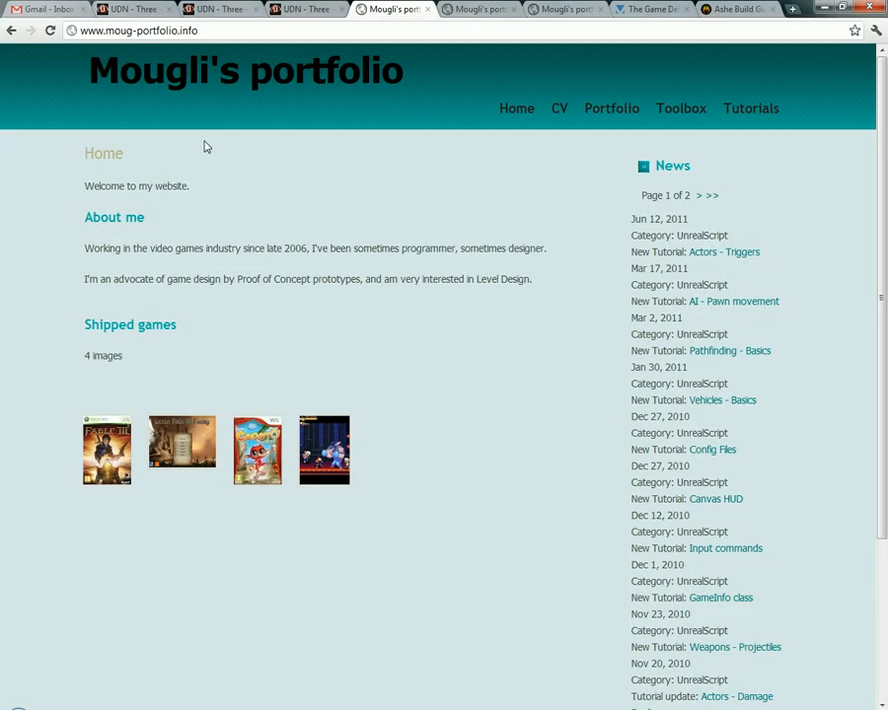
{"action": "mouse_move", "coordinate": [343, 81]}
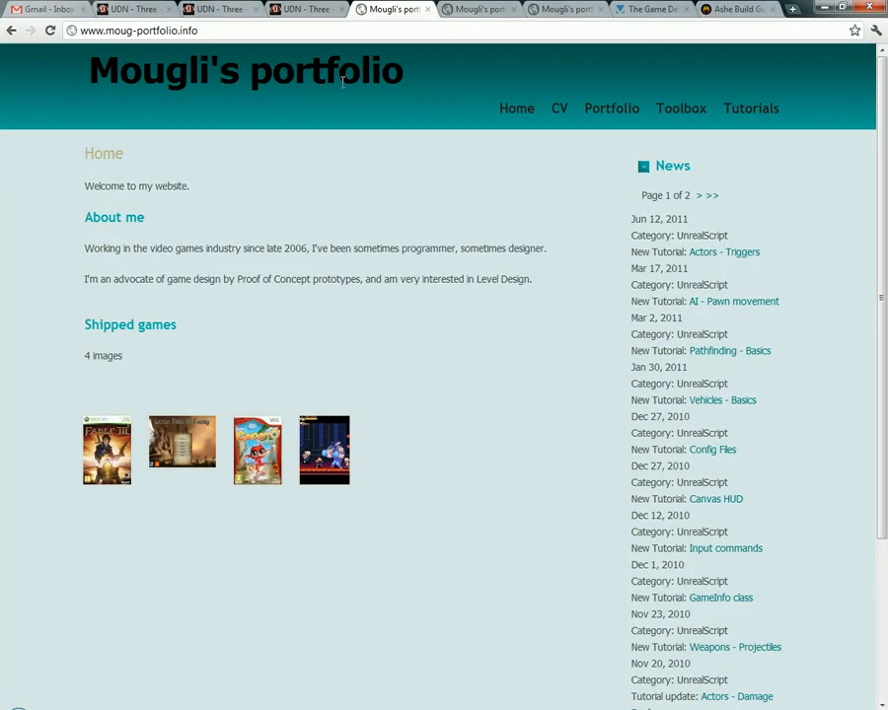
{"action": "mouse_move", "coordinate": [604, 245]}
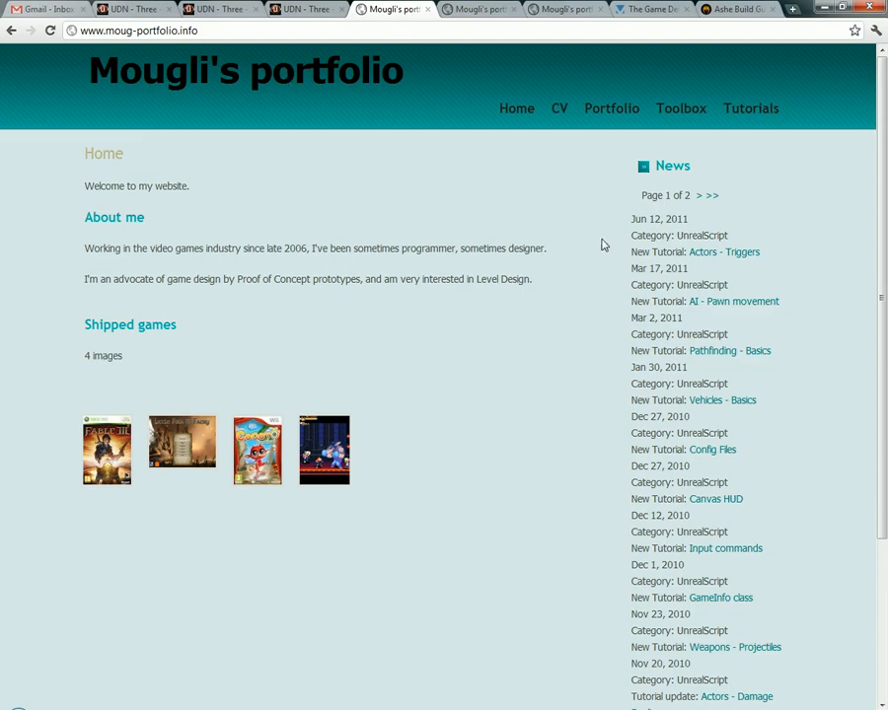
{"action": "double_click", "coordinate": [165, 72]}
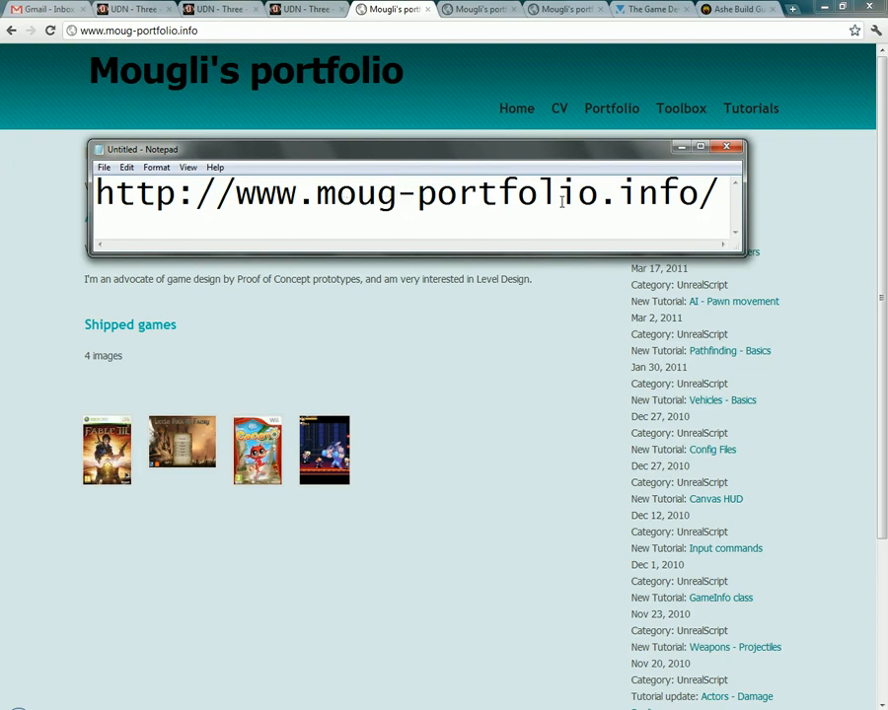
{"action": "left_click", "coordinate": [726, 146]}
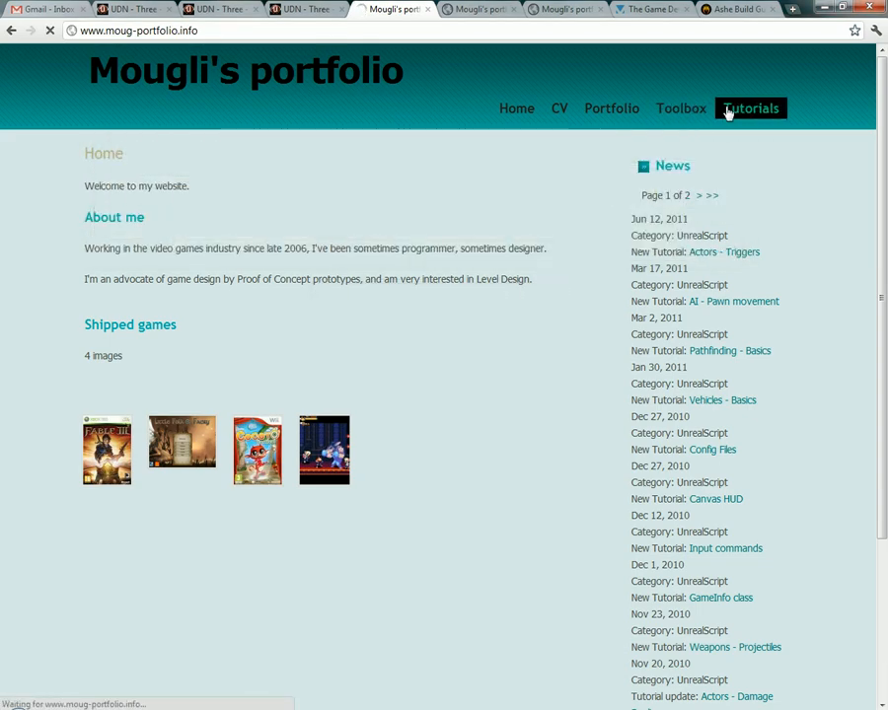
Browse the site's Tutorials section, viewing the Foreword and Actors tutorials.
{"action": "left_click", "coordinate": [750, 109]}
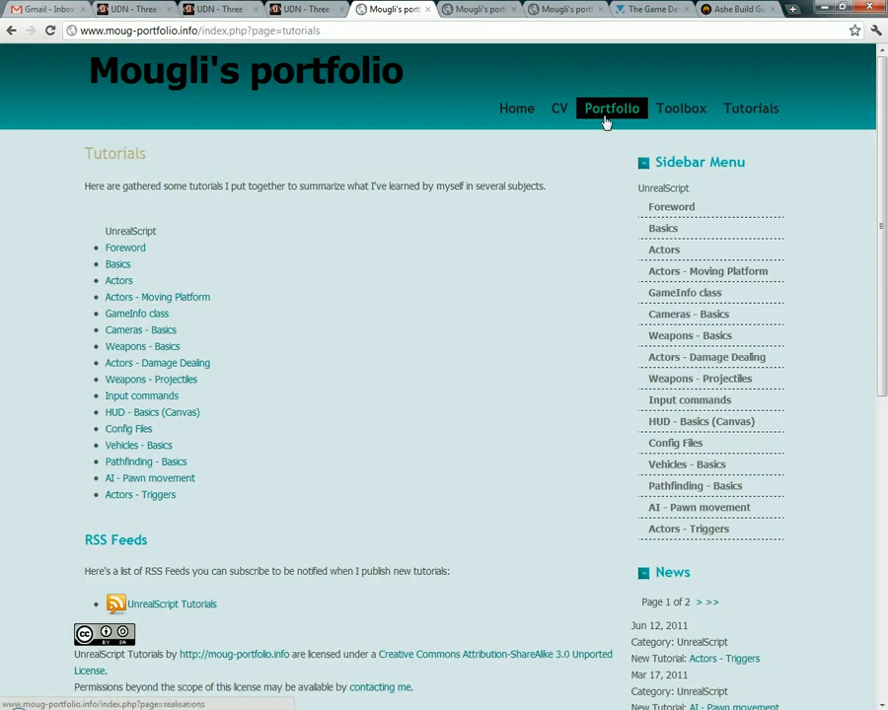
{"action": "scroll", "scroll_direction": "down", "scroll_amount": 3}
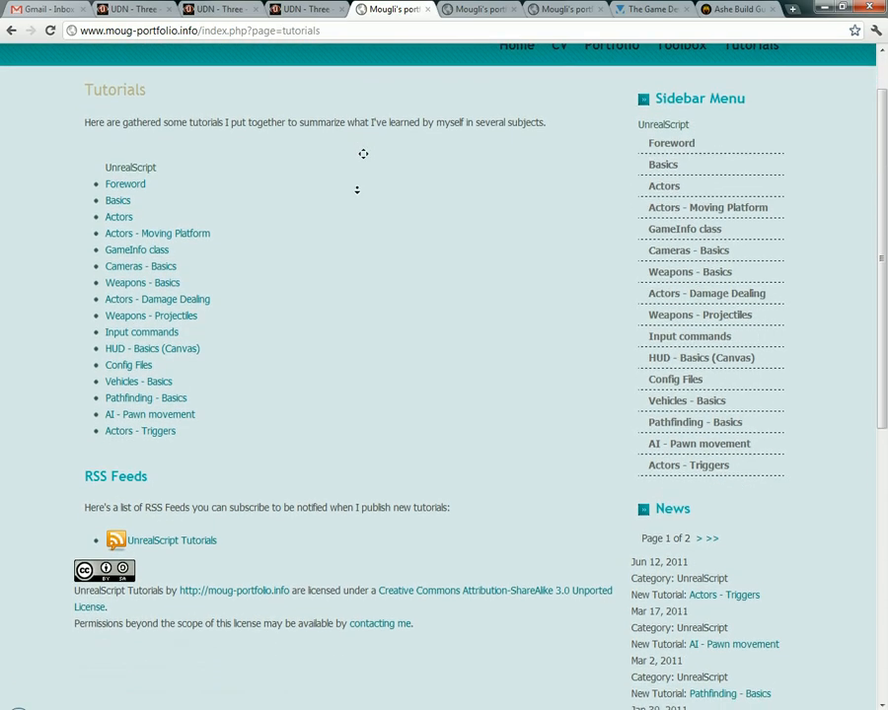
{"action": "scroll", "scroll_direction": "up", "scroll_amount": 3}
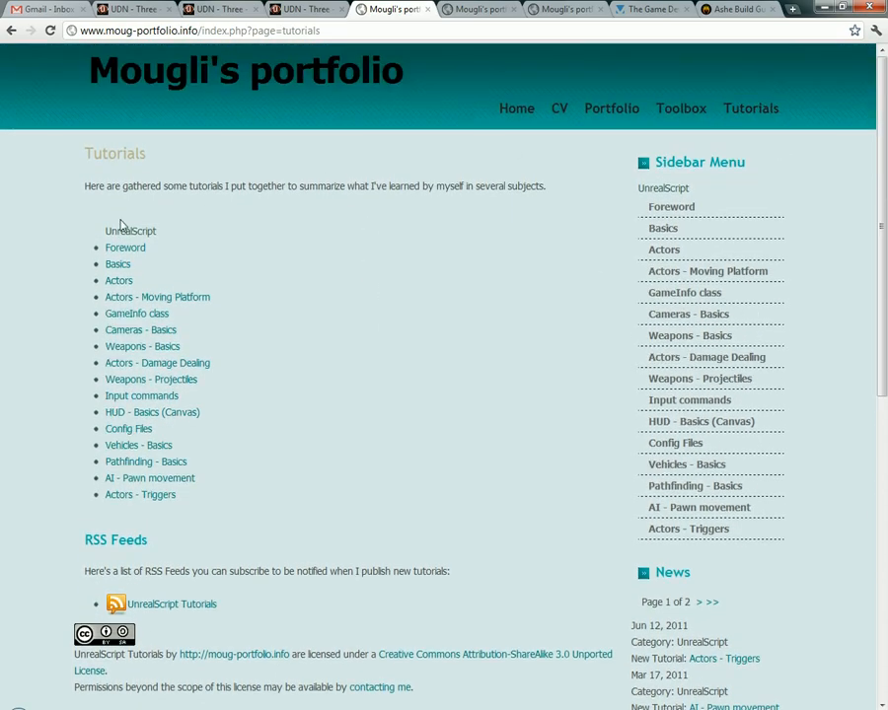
{"action": "double_click", "coordinate": [130, 229]}
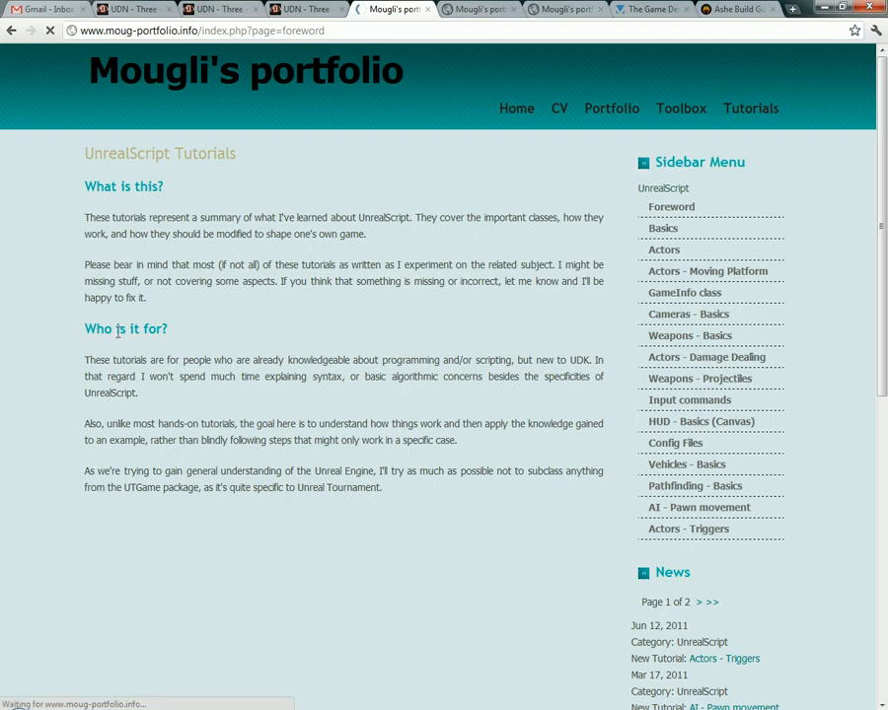
{"action": "left_click", "coordinate": [749, 109]}
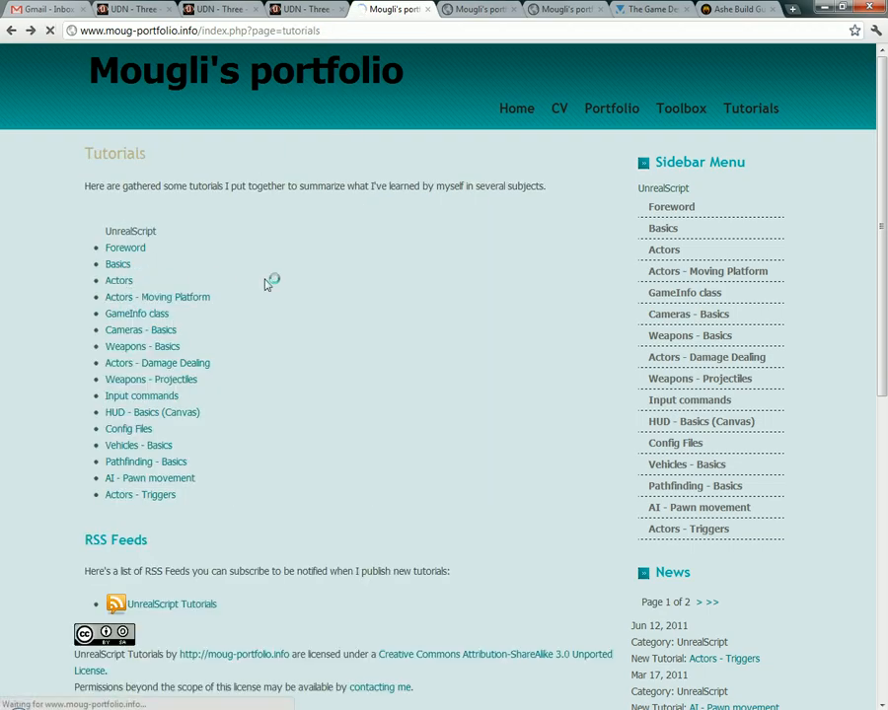
{"action": "left_click", "coordinate": [119, 280]}
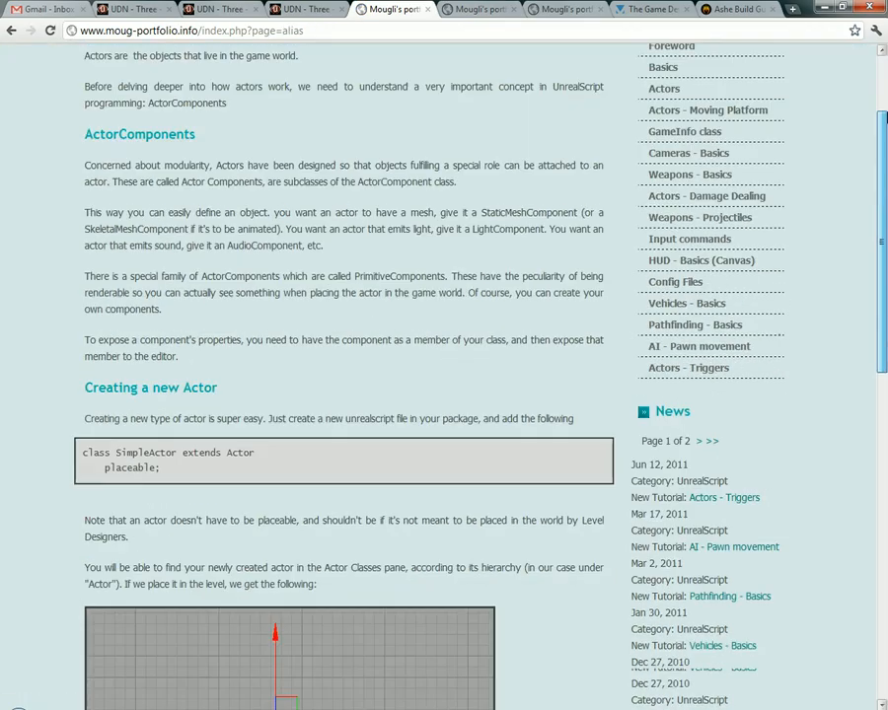
View the 'Actors - Moving Platform' tutorial with its code sample, then return to SBVGame in Visual Studio.
{"action": "left_click", "coordinate": [750, 109]}
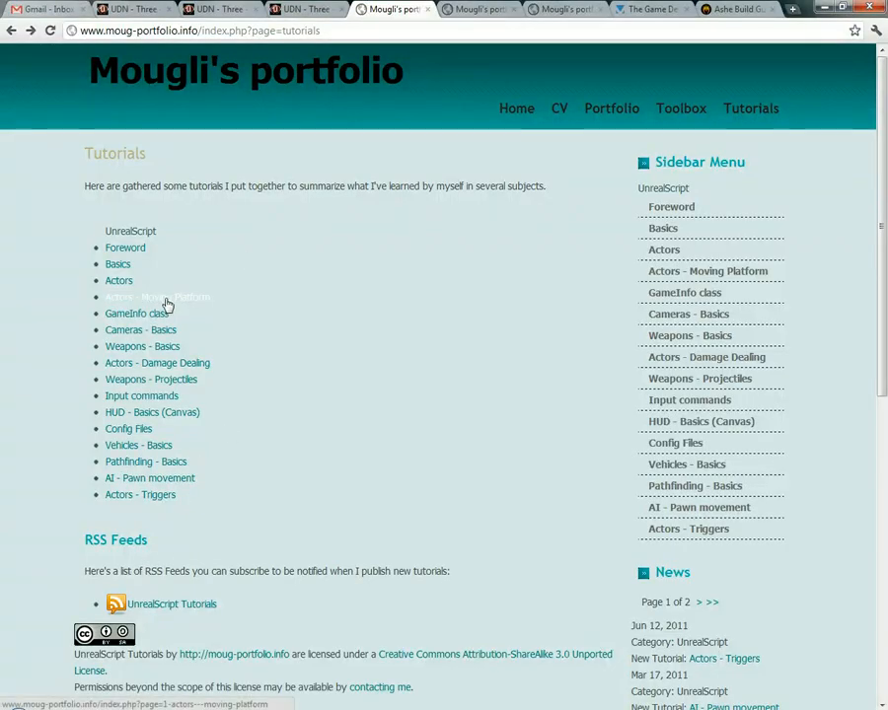
{"action": "left_click", "coordinate": [156, 296]}
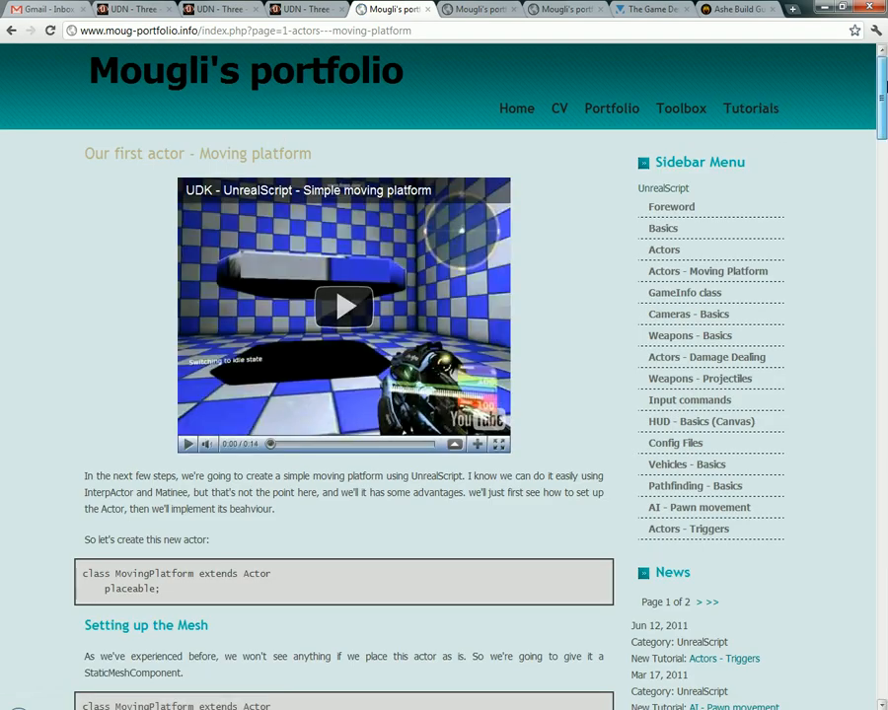
{"action": "scroll", "scroll_direction": "down", "scroll_amount": 3}
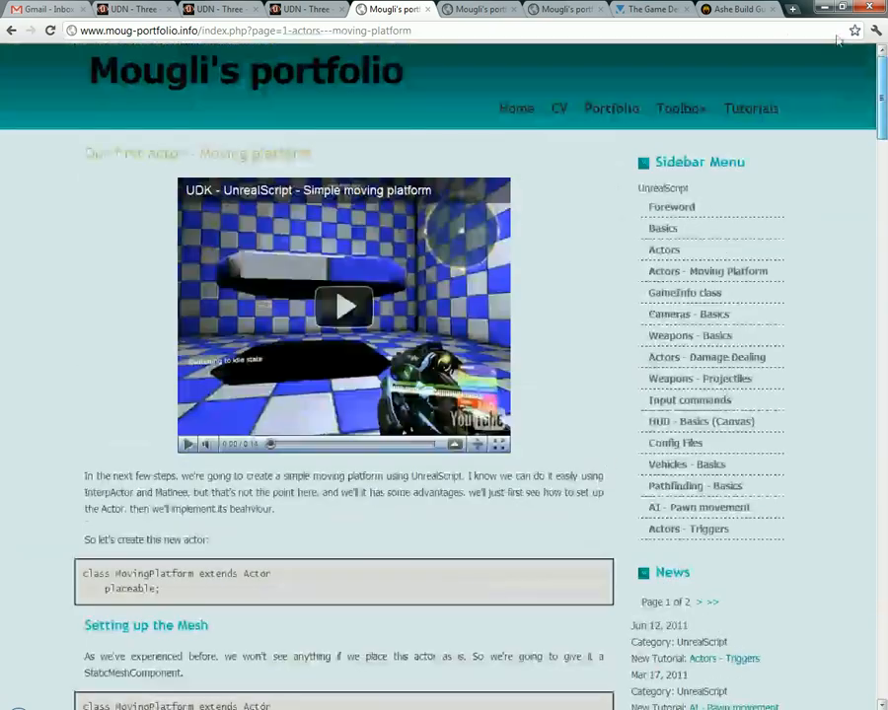
{"action": "left_click", "coordinate": [306, 8]}
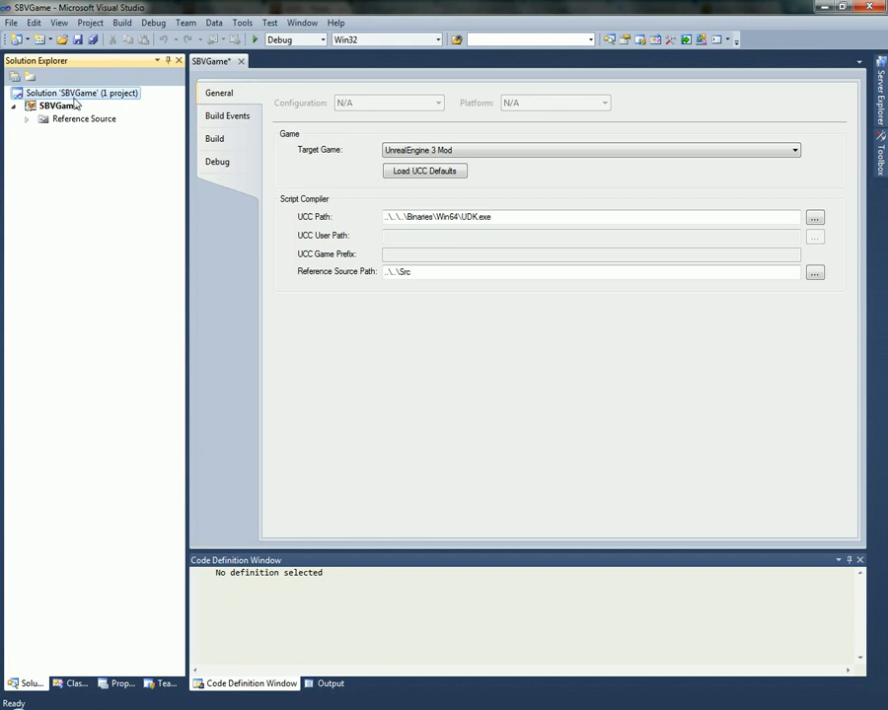
Start a new item for SBVGame using the UnrealScript File template named MyScriptClass1.
{"action": "right_click", "coordinate": [57, 106]}
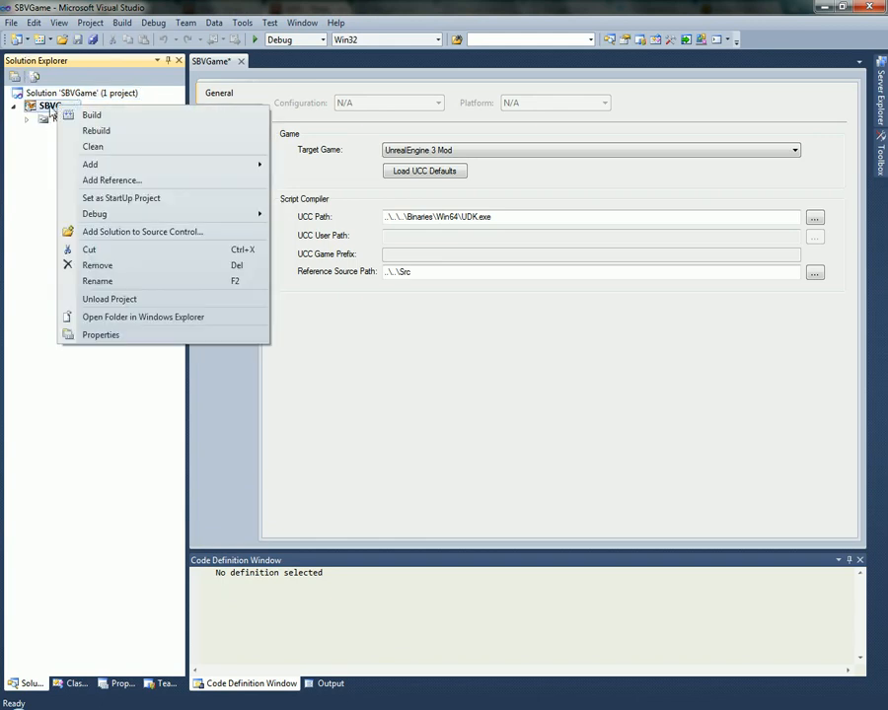
{"action": "mouse_move", "coordinate": [162, 148]}
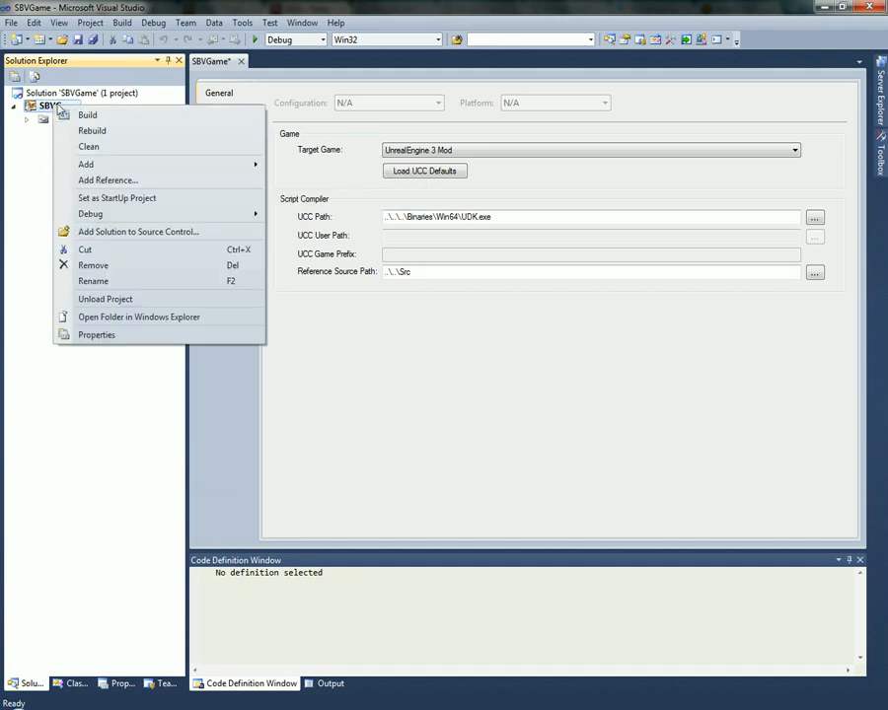
{"action": "left_click", "coordinate": [94, 335]}
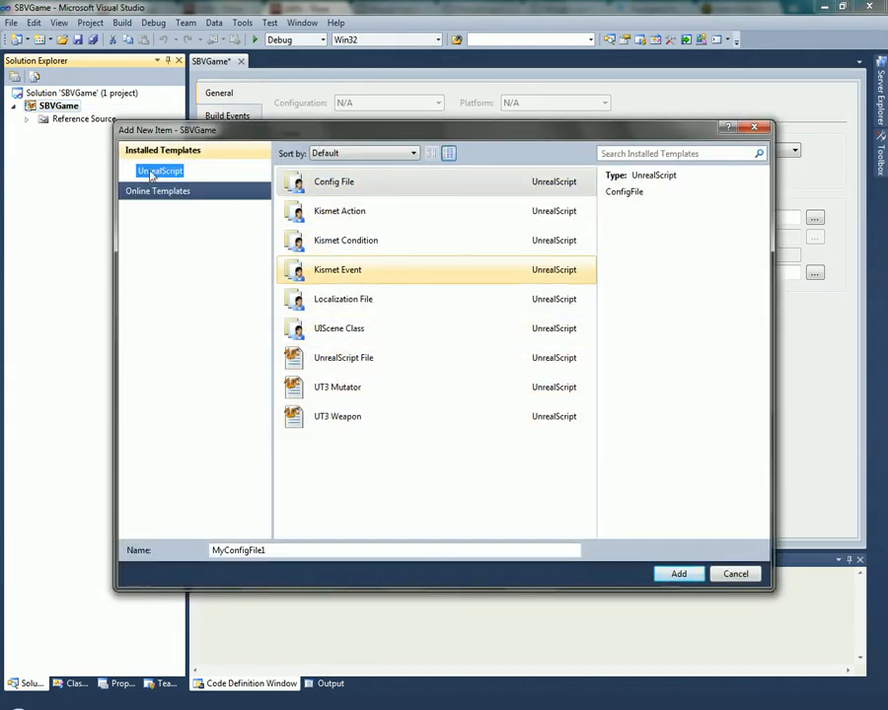
{"action": "left_click", "coordinate": [333, 182]}
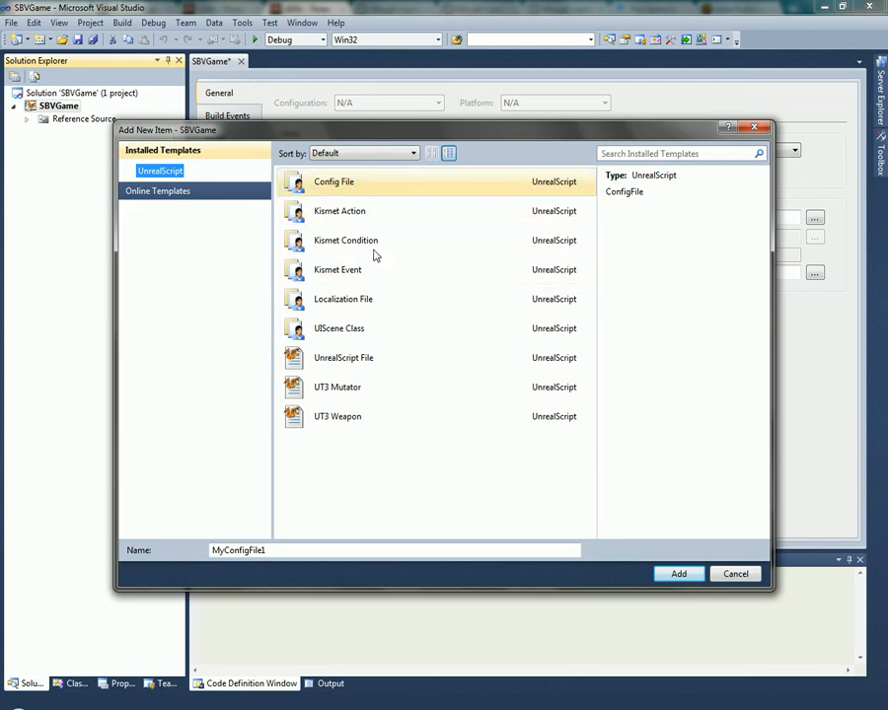
{"action": "left_click", "coordinate": [343, 357]}
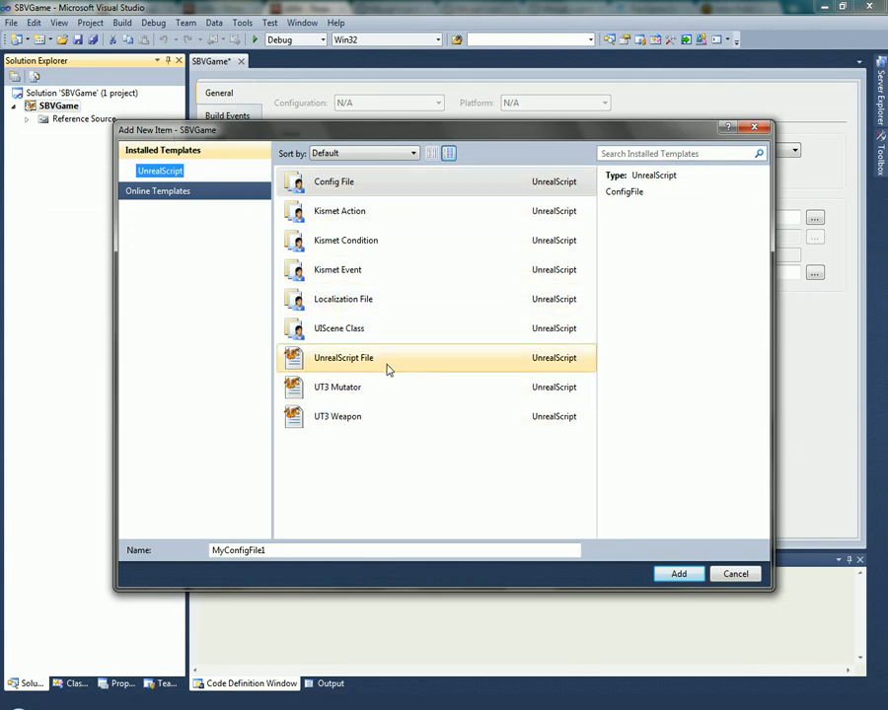
{"action": "left_click", "coordinate": [343, 357]}
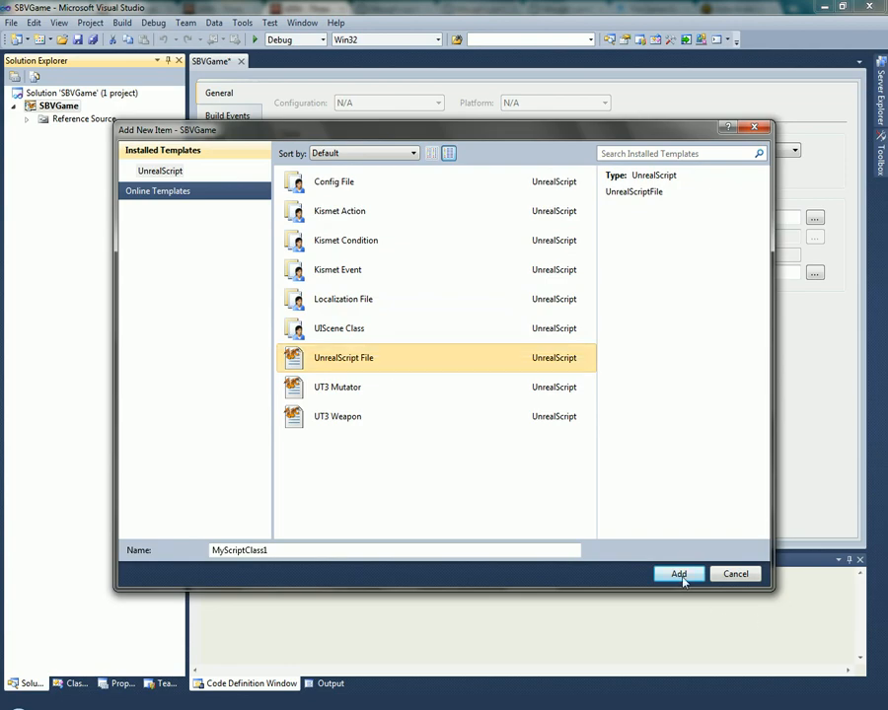
Add MyScriptClass1.uc and inspect its class declaration extending Object by selecting MyScriptClass1 and Object.
{"action": "left_click", "coordinate": [678, 574]}
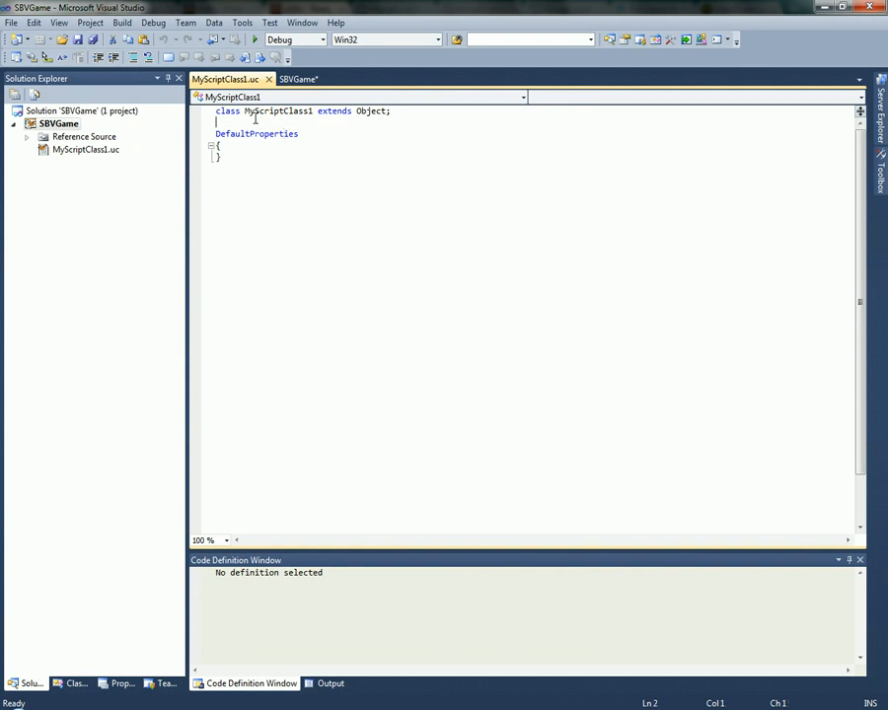
{"action": "double_click", "coordinate": [276, 110]}
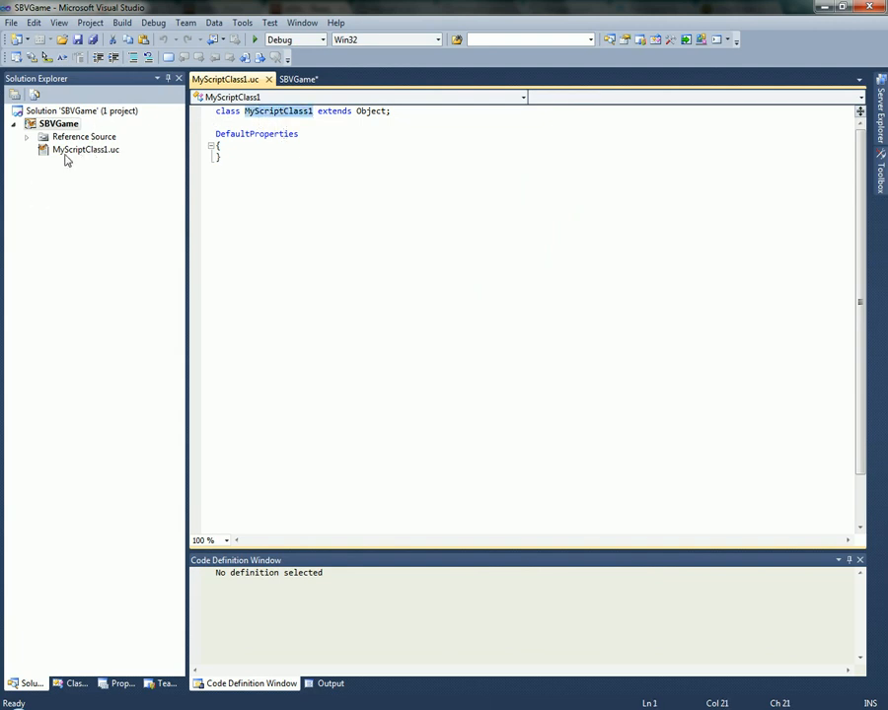
{"action": "double_click", "coordinate": [278, 110]}
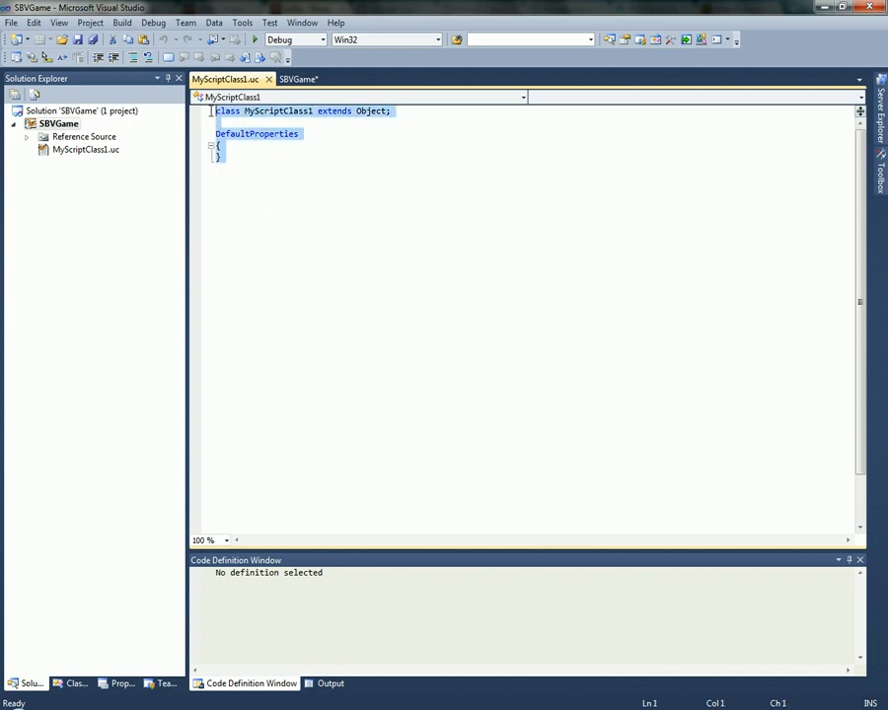
{"action": "left_click", "coordinate": [284, 110]}
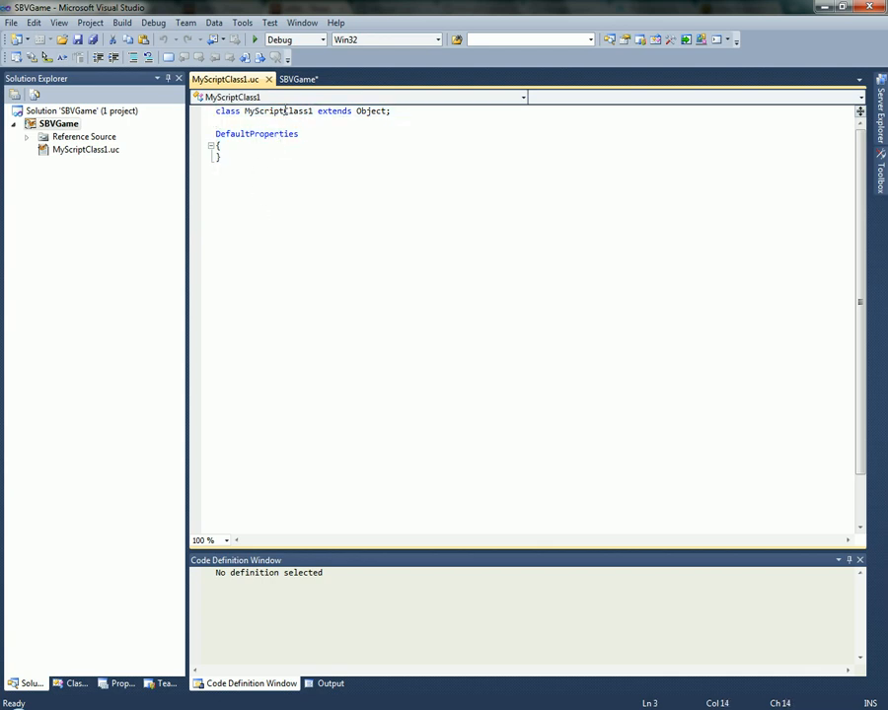
{"action": "double_click", "coordinate": [278, 110]}
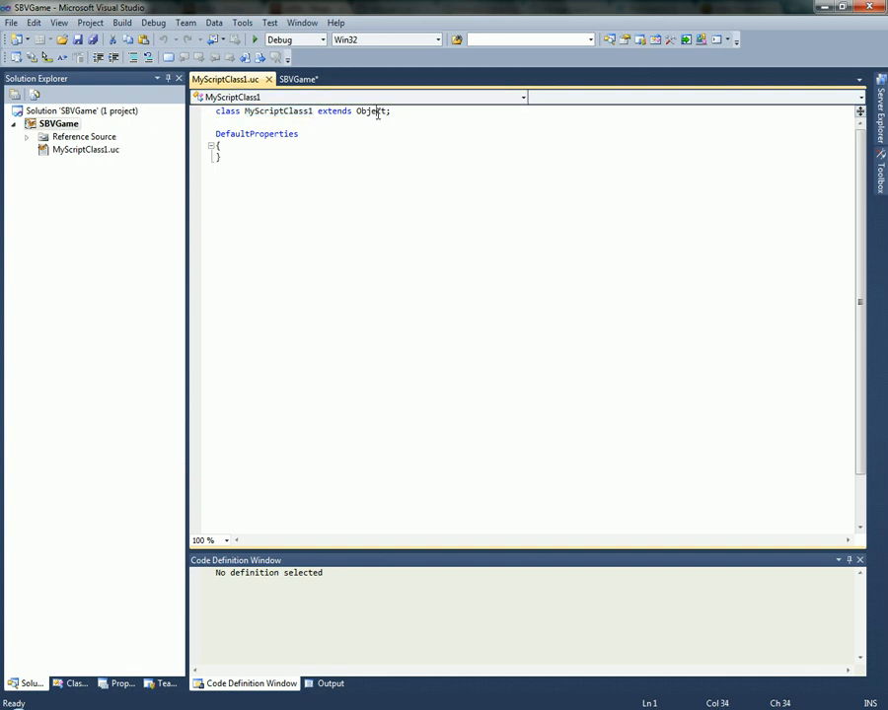
{"action": "mouse_move", "coordinate": [201, 47]}
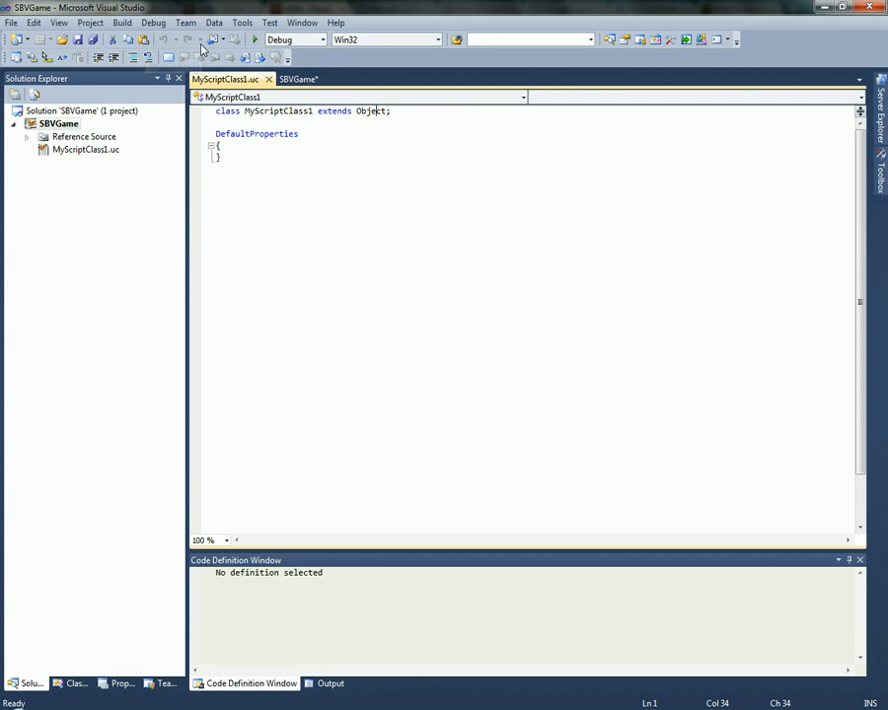
{"action": "mouse_move", "coordinate": [631, 173]}
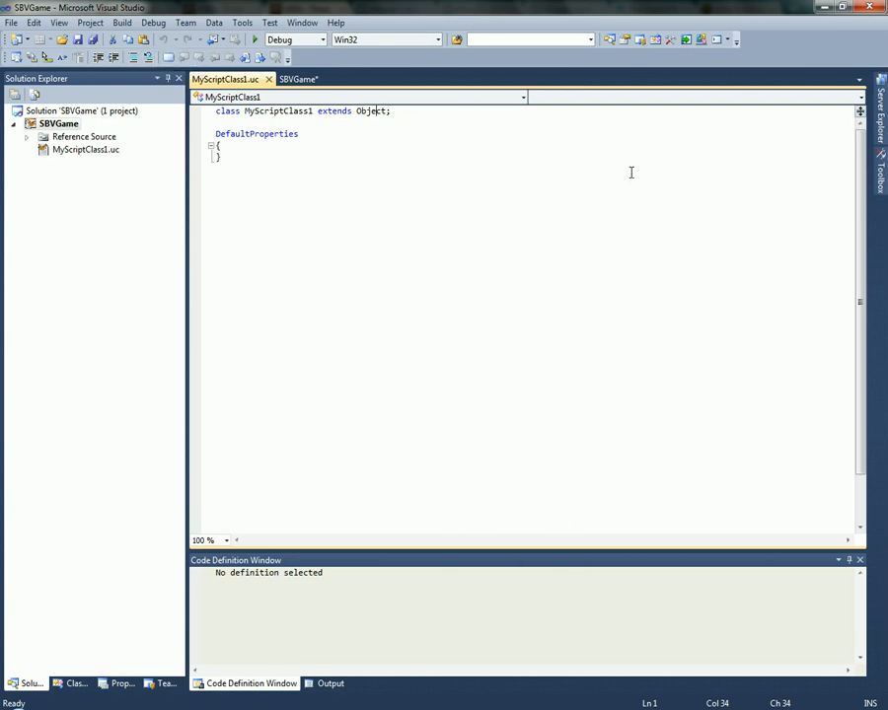